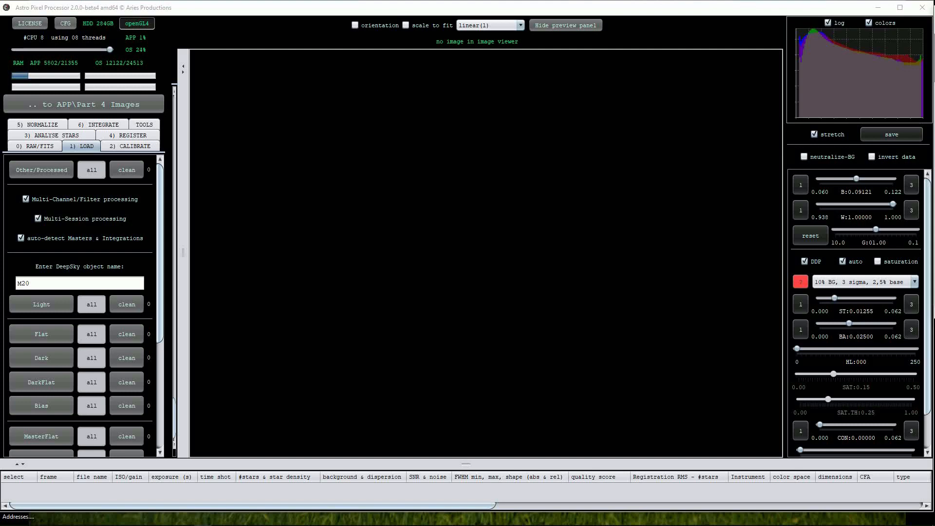
mouse_move(806, 252)
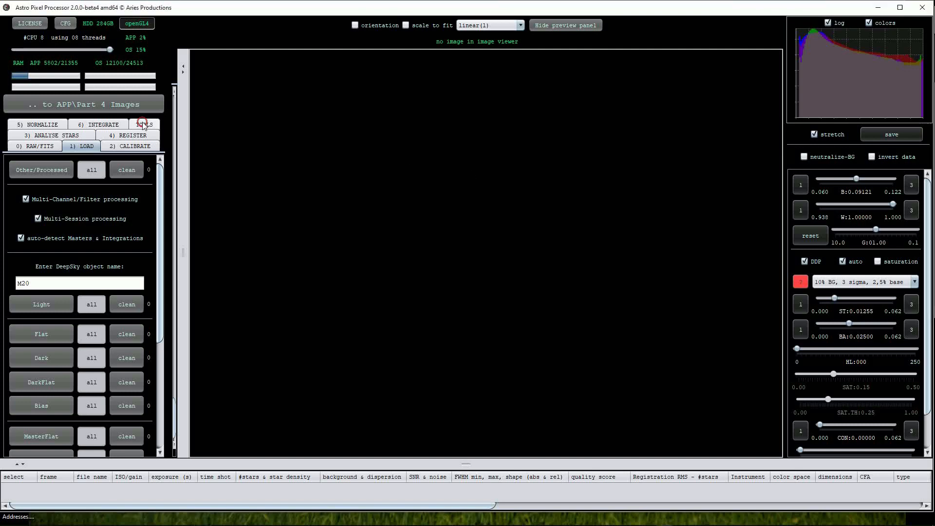
- Show the Tools section with its image-processing tool buttons
left_click(144, 125)
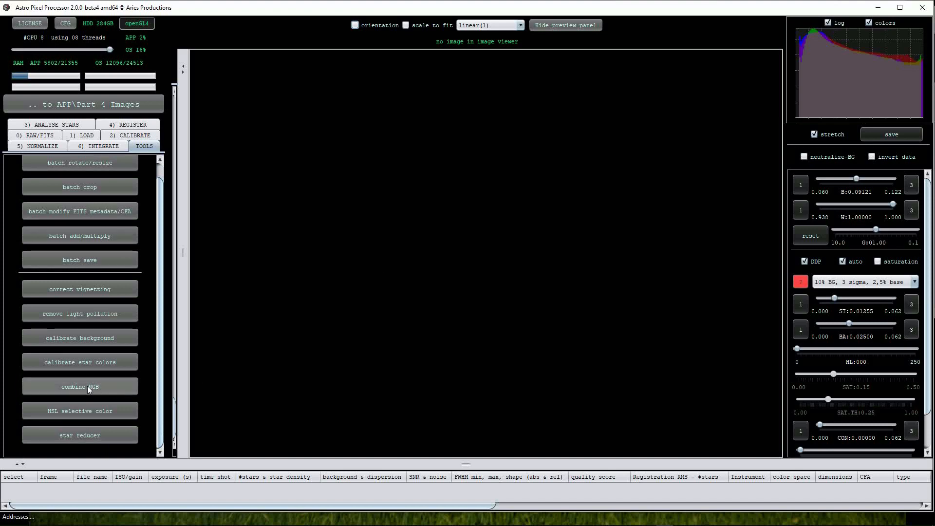
- Start Combine RGB with multiply-scale normalization, keeping RGB 1 as the composite formula
left_click(79, 386)
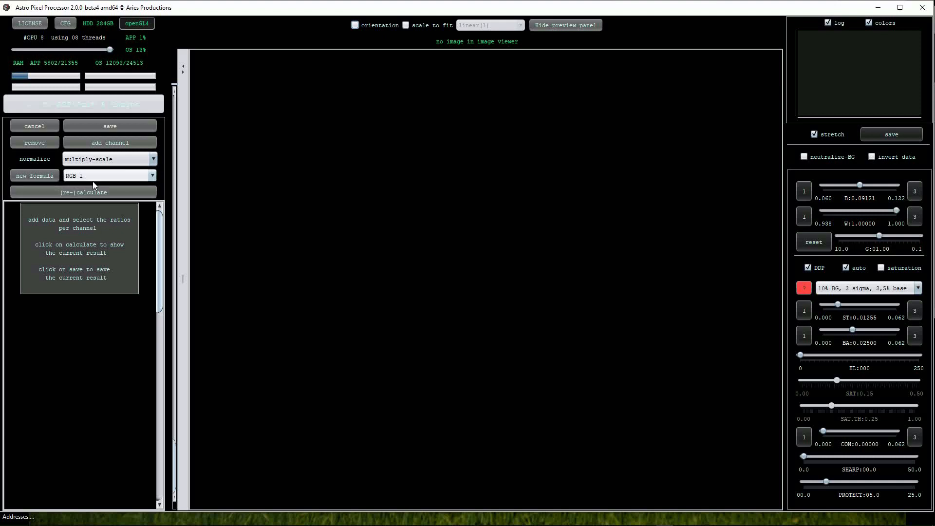
mouse_move(283, 252)
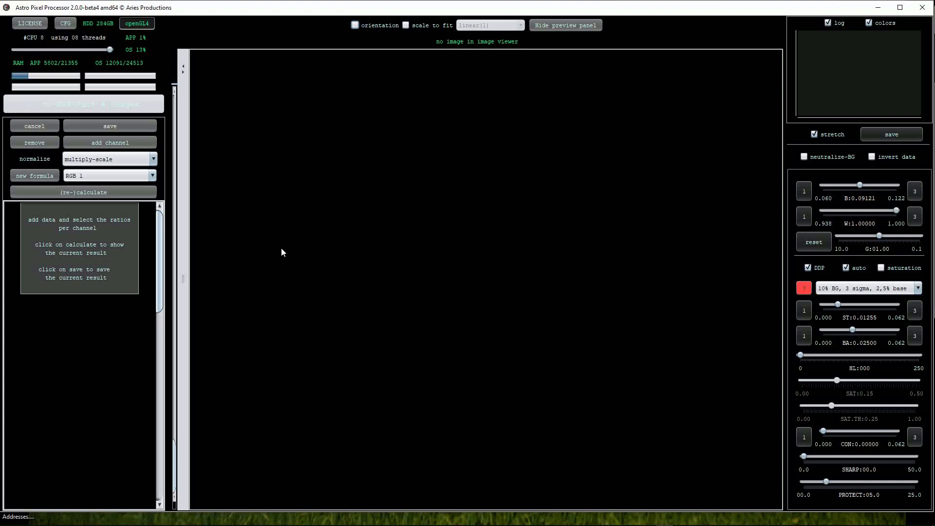
left_click(109, 174)
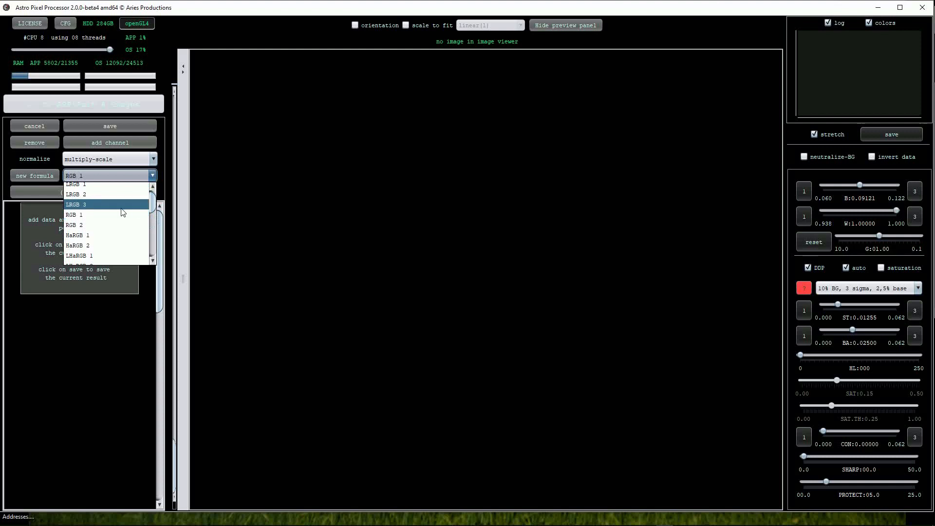
left_click(74, 214)
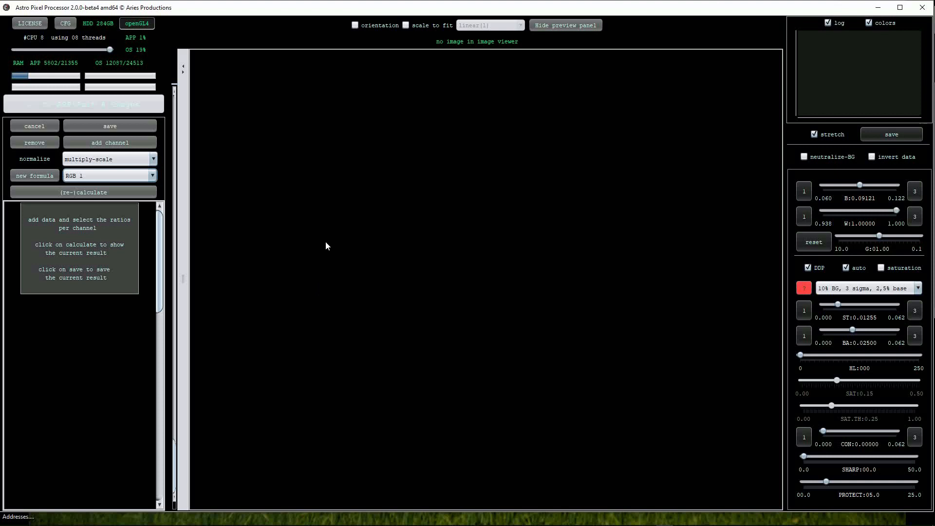
- Add M20-Blue.fits, M20-Green.fits and M20-Red.fits as channels via the file chooser
left_click(109, 143)
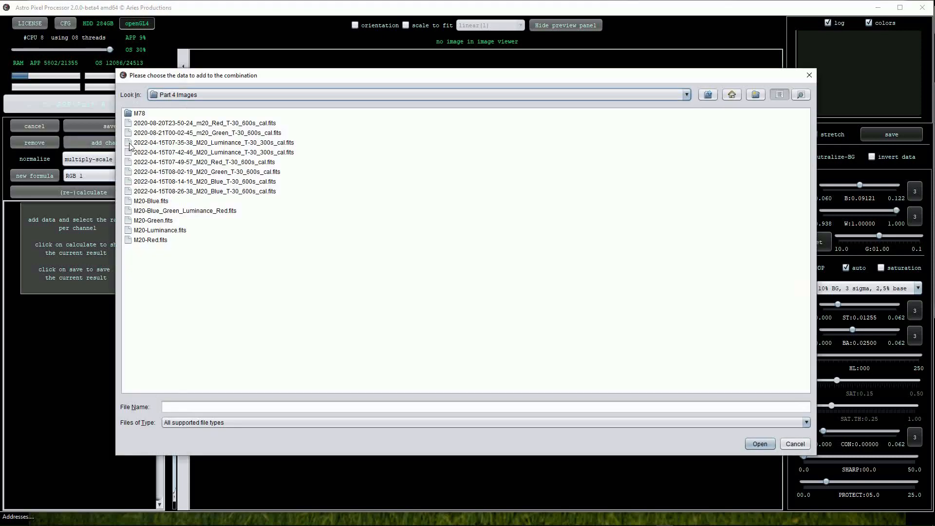
left_click(150, 200)
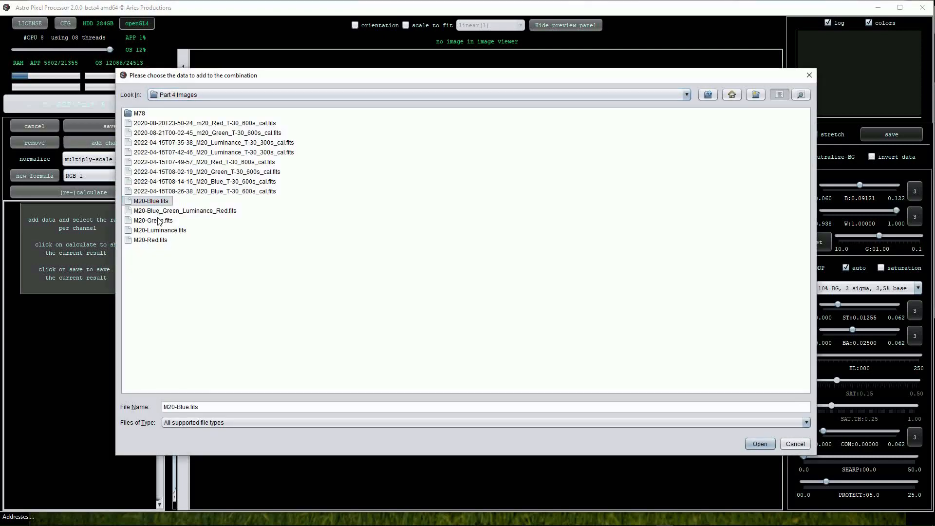
left_click(151, 239)
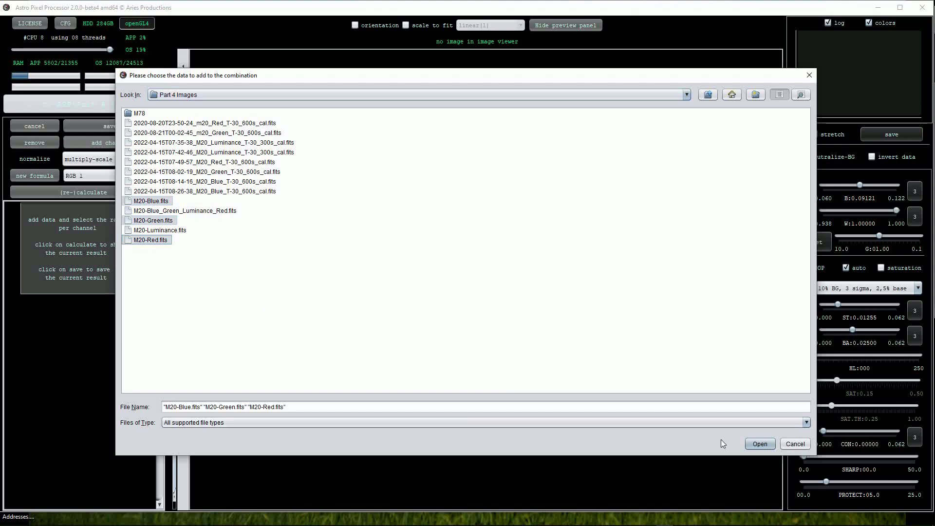
left_click(760, 443)
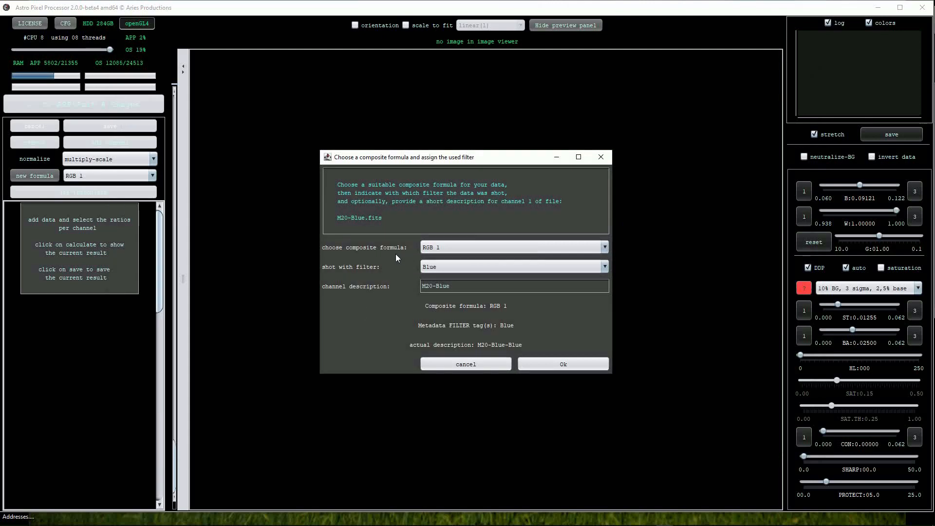
mouse_move(346, 247)
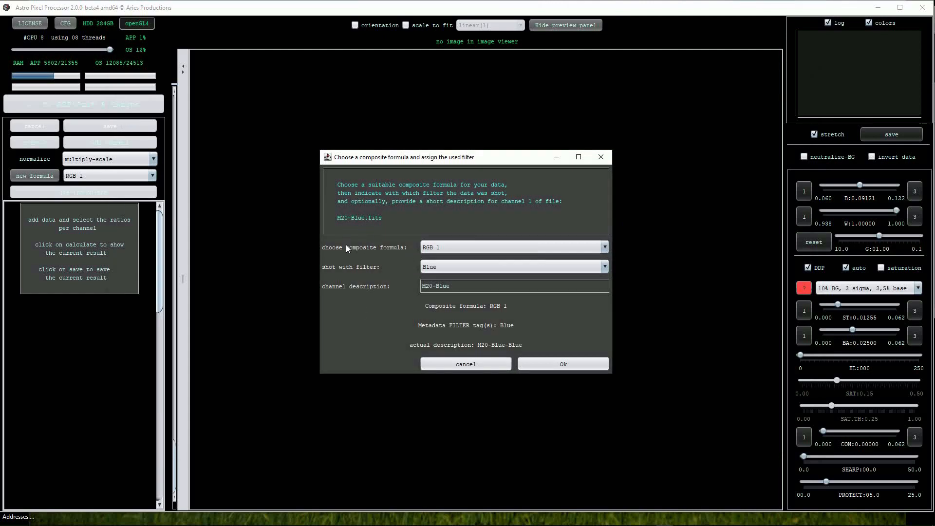
mouse_move(394, 262)
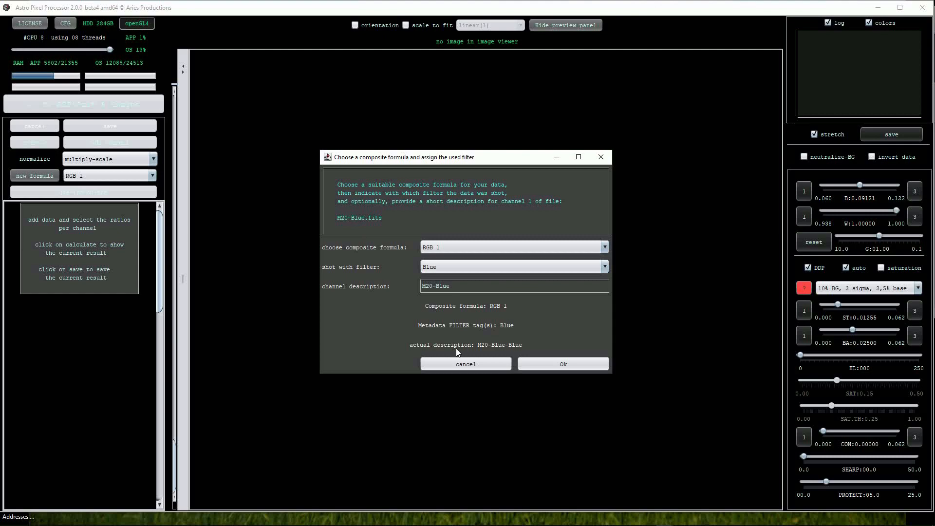
- Confirm M20-Blue and M20-Green as the Blue and Green channels of the RGB 1 composite
left_click(561, 364)
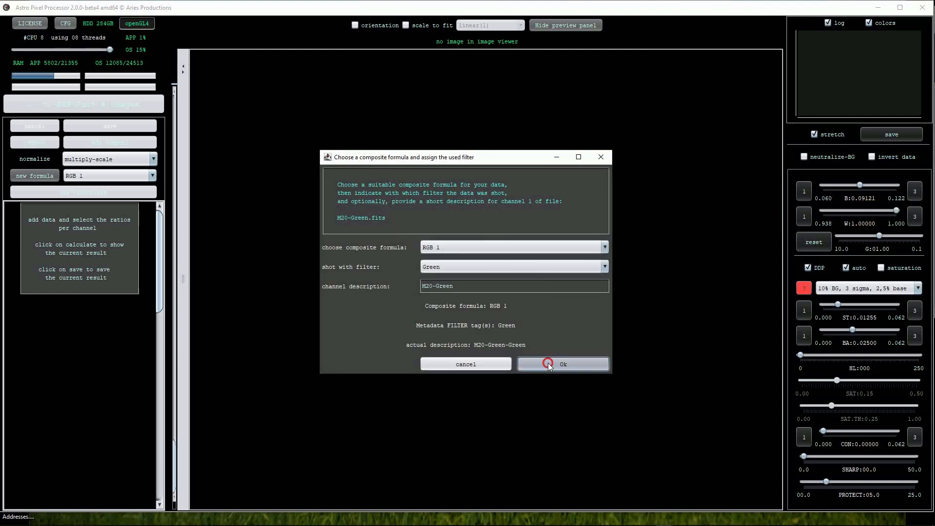
left_click(561, 363)
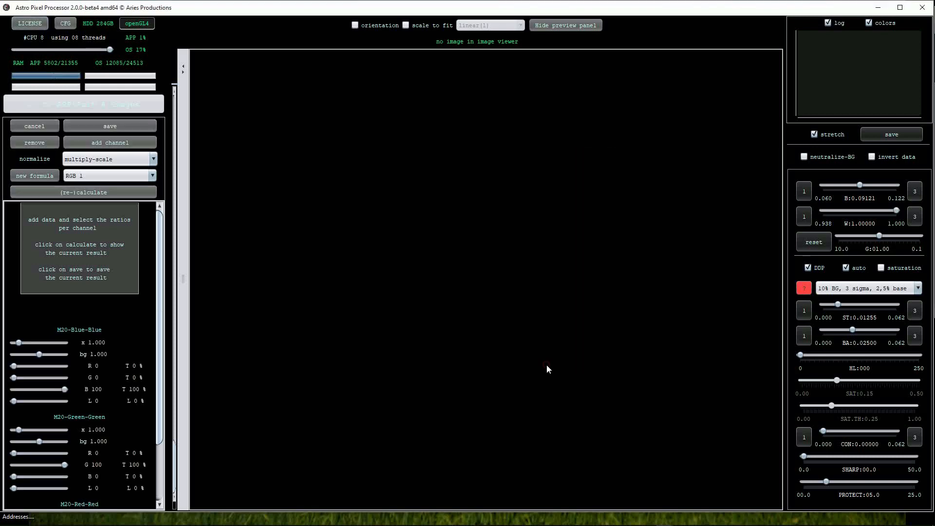
mouse_move(517, 401)
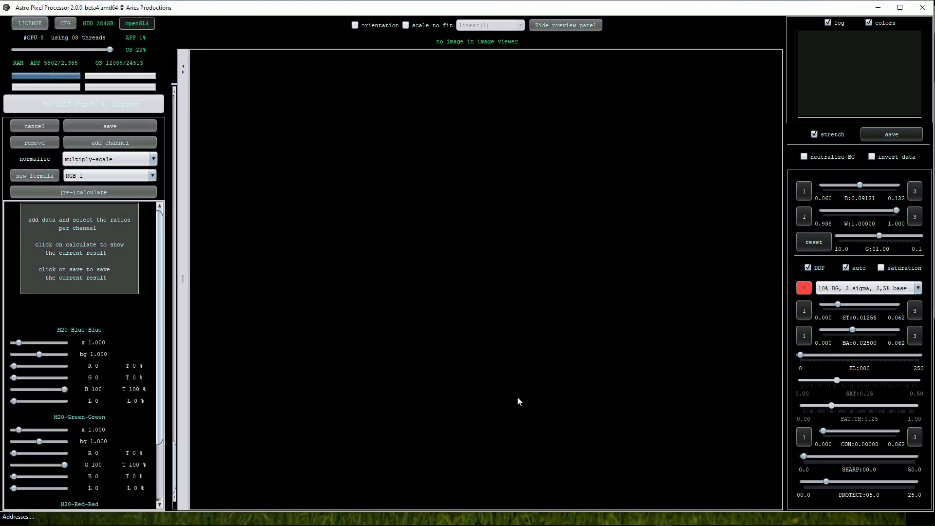
- Recalculate to produce the first M20-RGB 1 colour composite of the Trifid Nebula
left_click(82, 191)
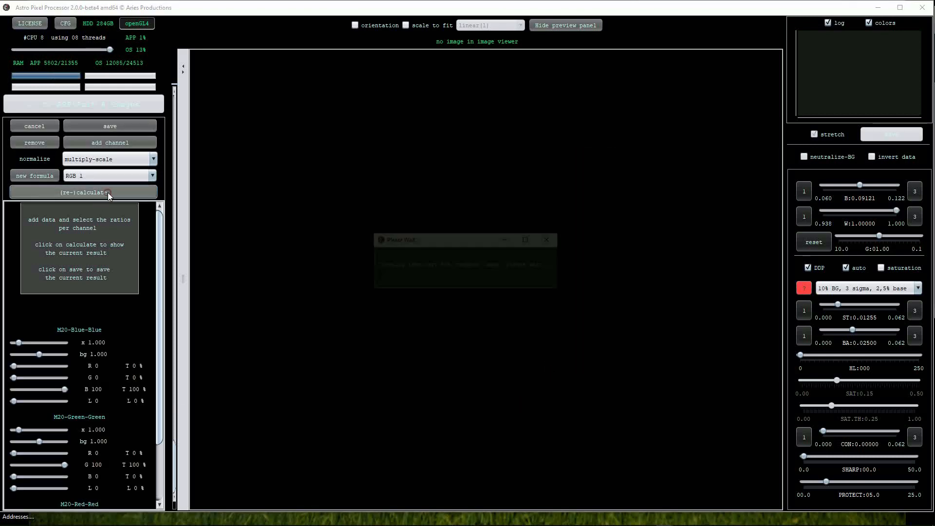
left_click(83, 192)
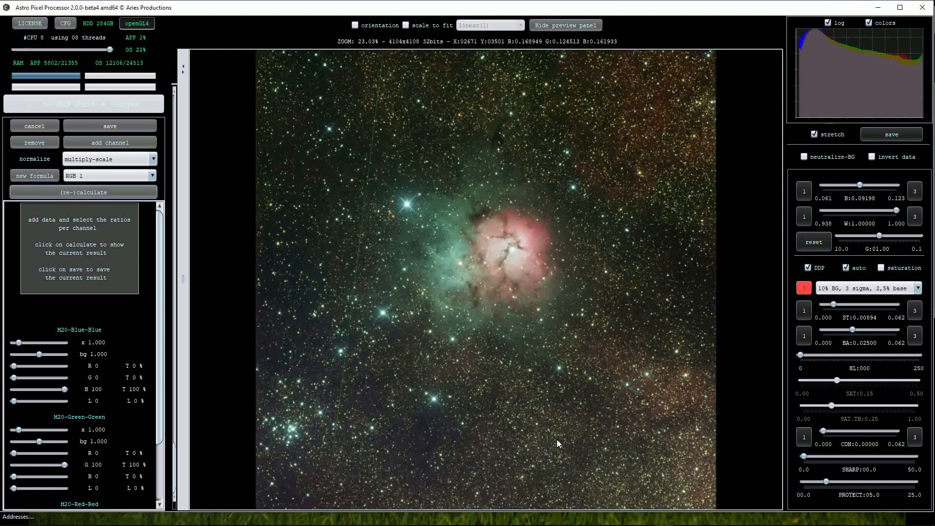
scroll("up", 3)
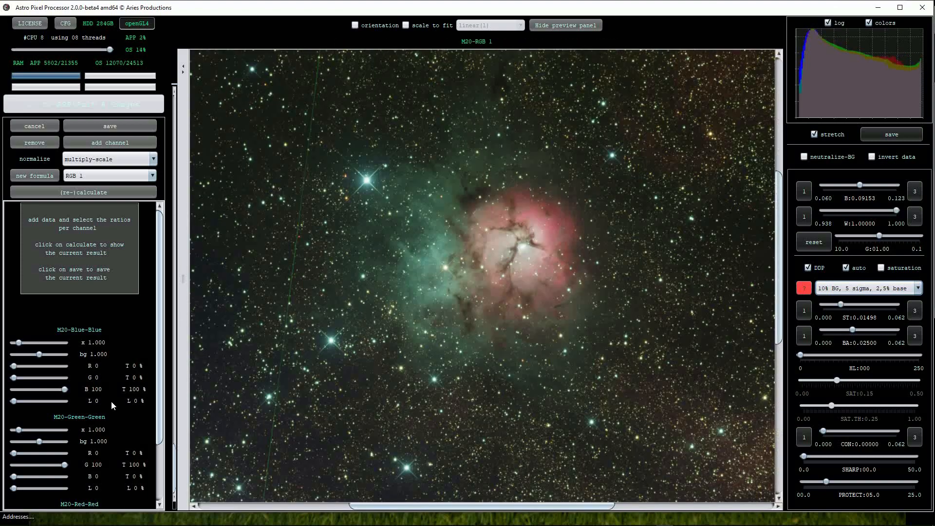
- Weight blue 1.731 and red 2.019, then recalculate the composite
scroll("down", 3)
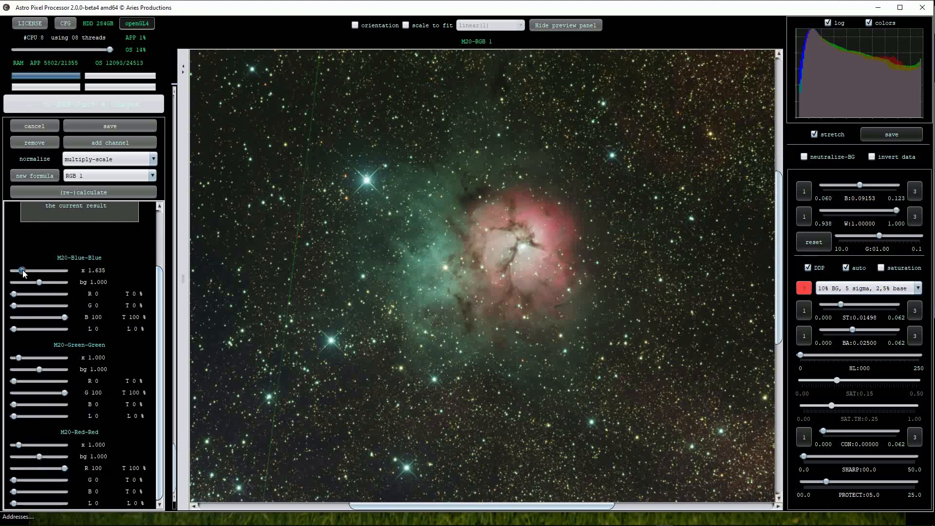
left_click_drag(22, 271, 29, 271)
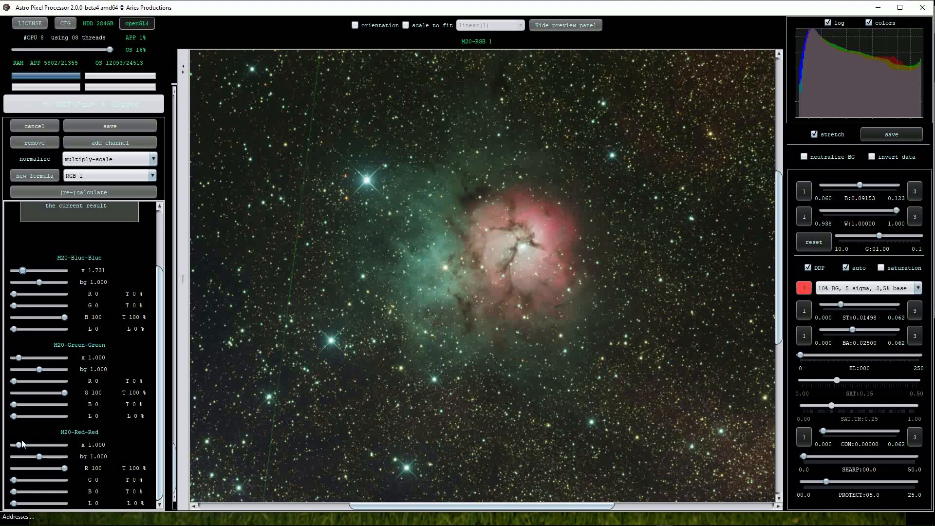
left_click_drag(12, 445, 25, 445)
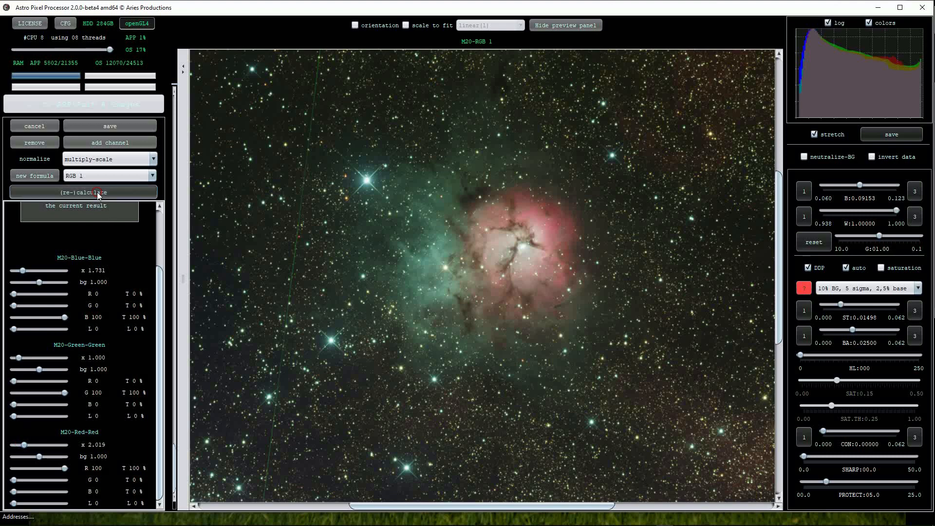
left_click(83, 191)
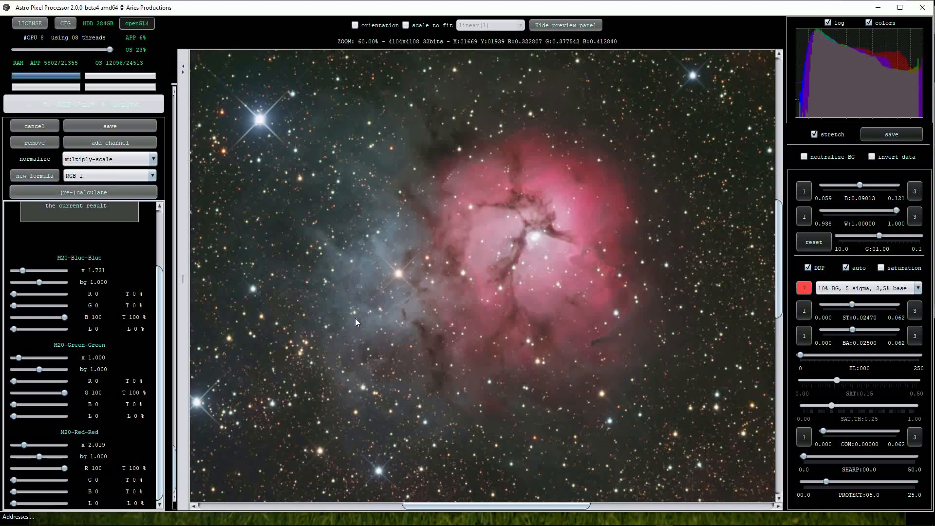
- Raise the green background to 1.008 and recalculate again
scroll("down", 3)
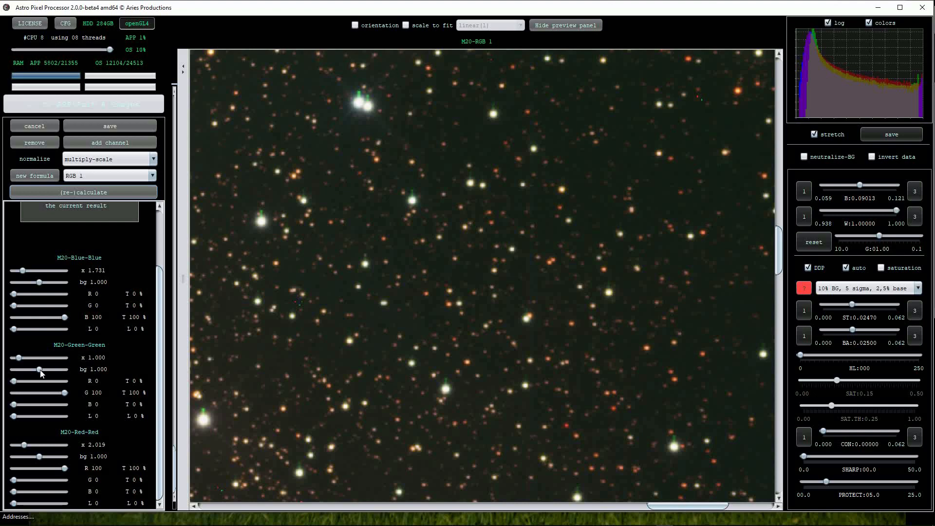
left_click_drag(39, 368, 40, 369)
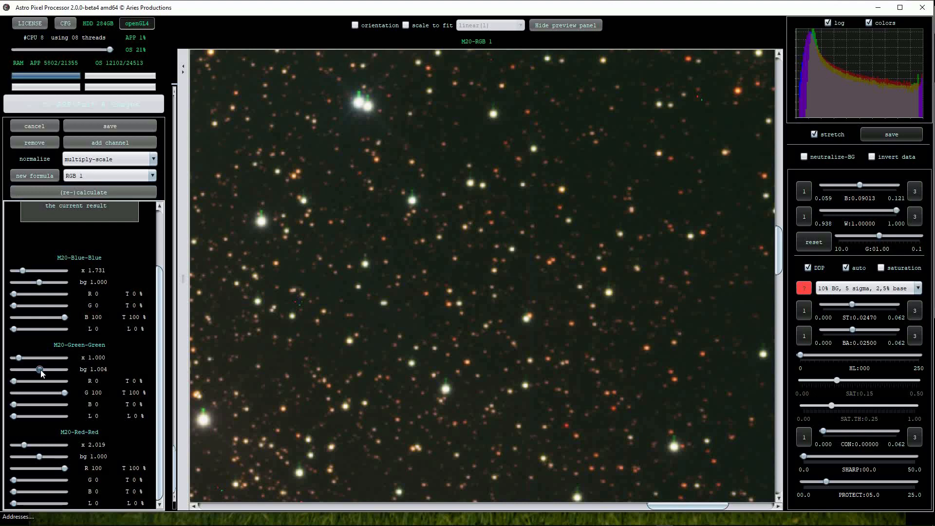
left_click(82, 192)
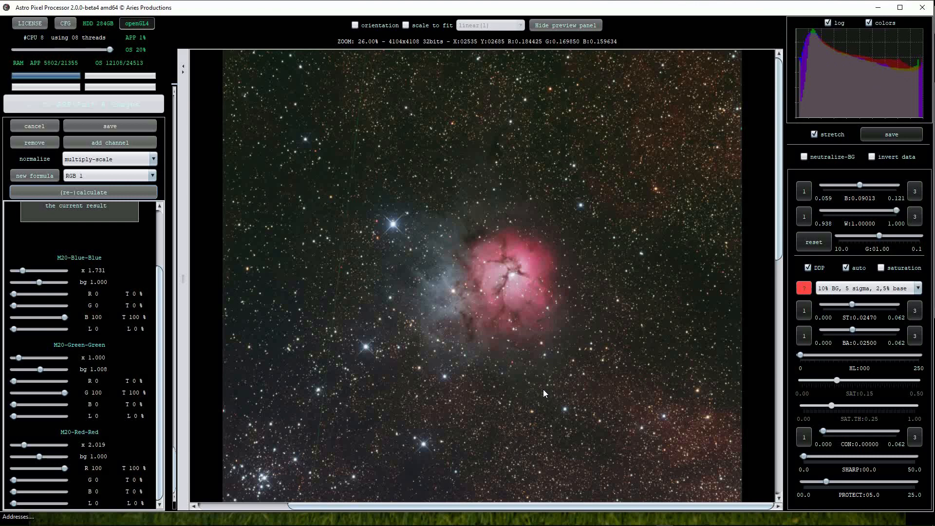
- Save the composite as a 32-bit float FITS named M20-RGB 1
left_click(110, 125)
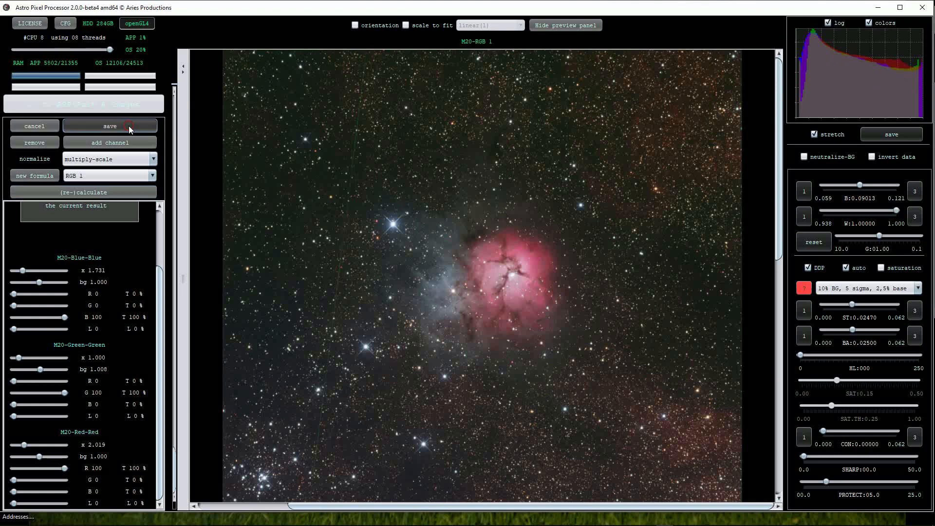
left_click(110, 125)
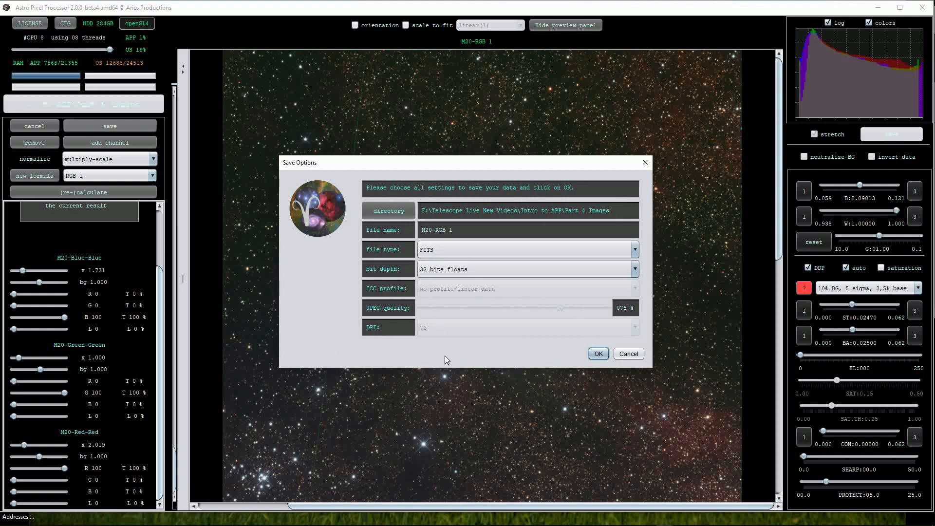
mouse_move(446, 348)
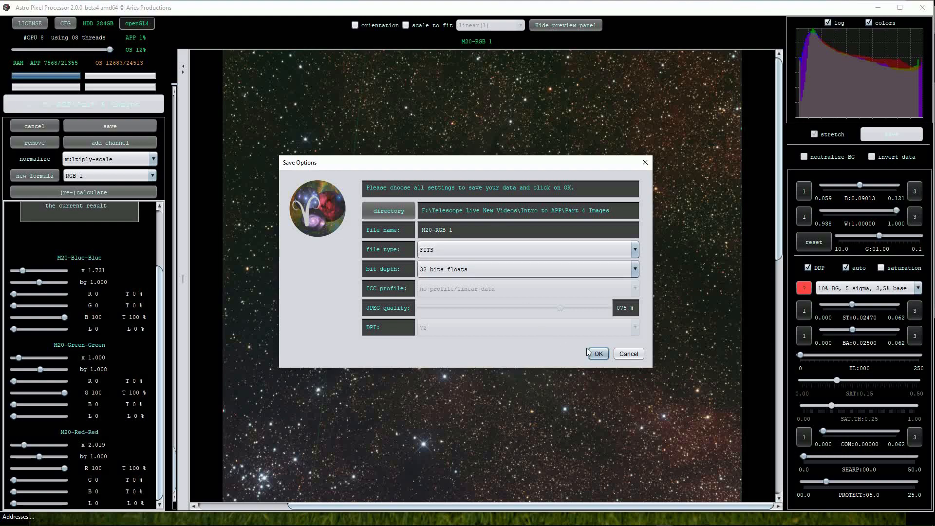
left_click(596, 354)
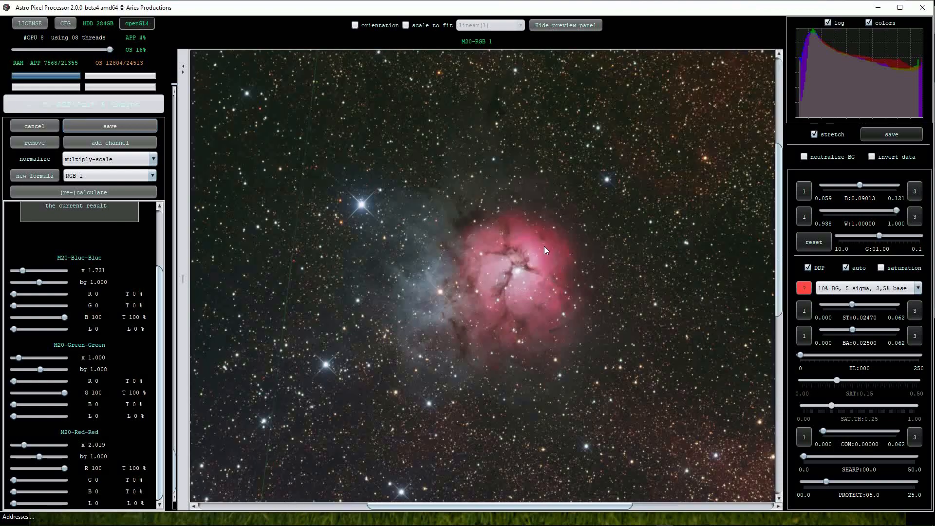
mouse_move(552, 388)
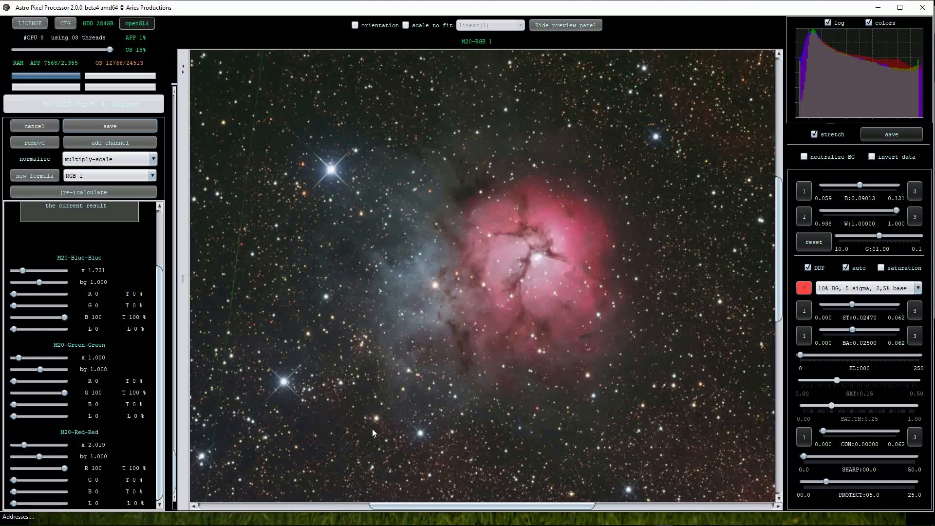
mouse_move(527, 267)
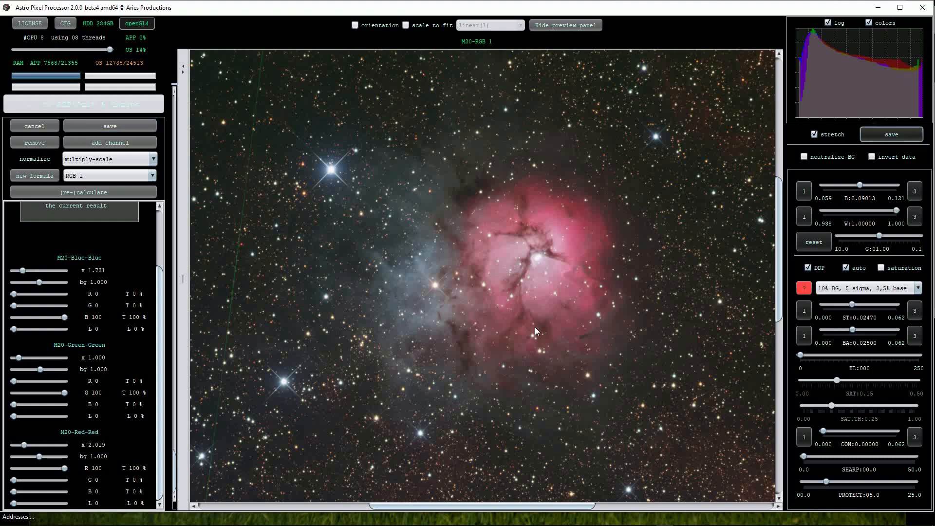
mouse_move(420, 329)
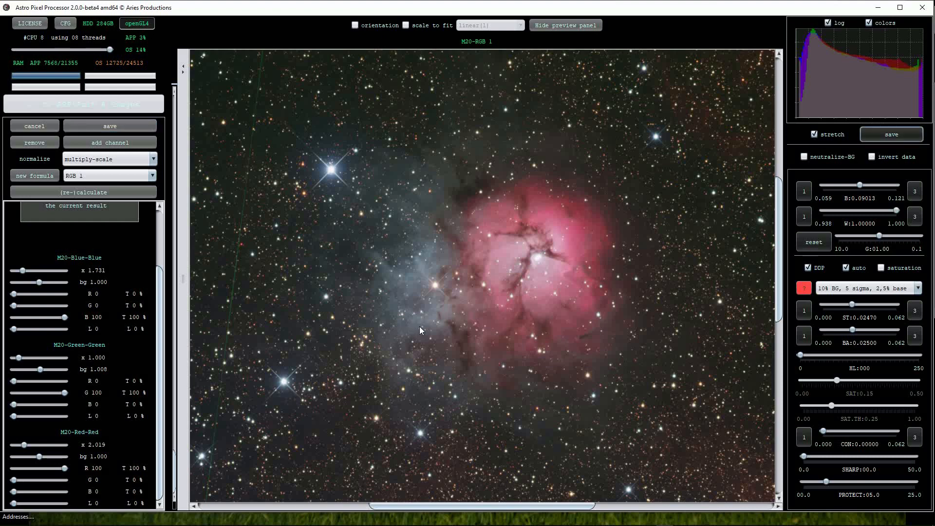
mouse_move(524, 321)
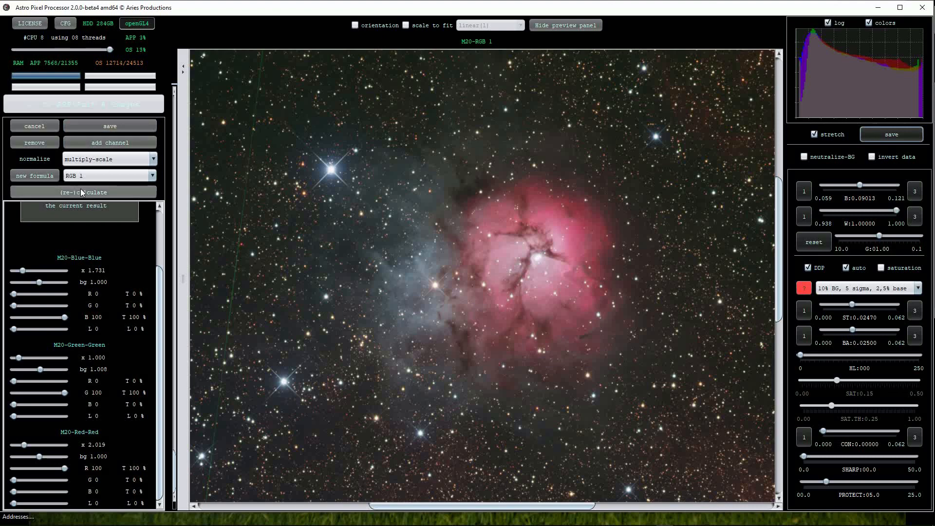
- Save the stretched composite as a 16-bit sRGB TIFF named M20-RGB 1-St
left_click(83, 192)
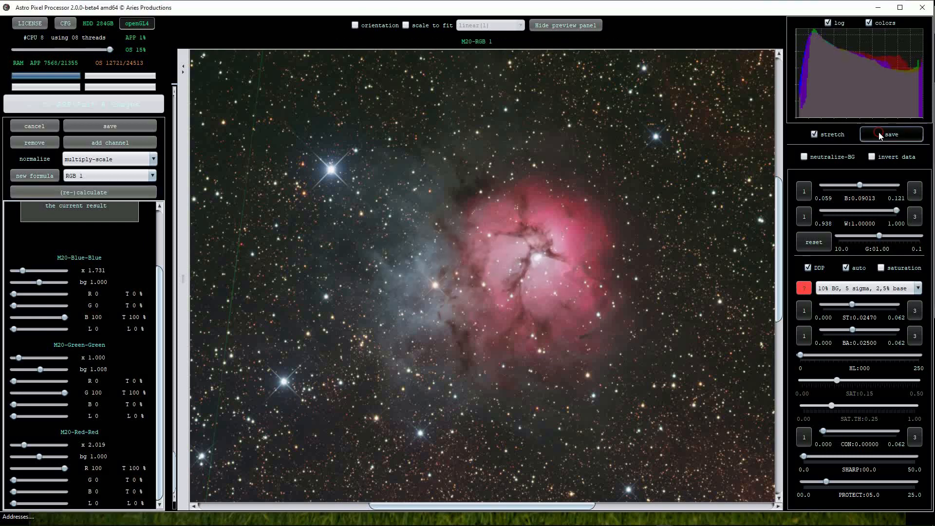
left_click(891, 134)
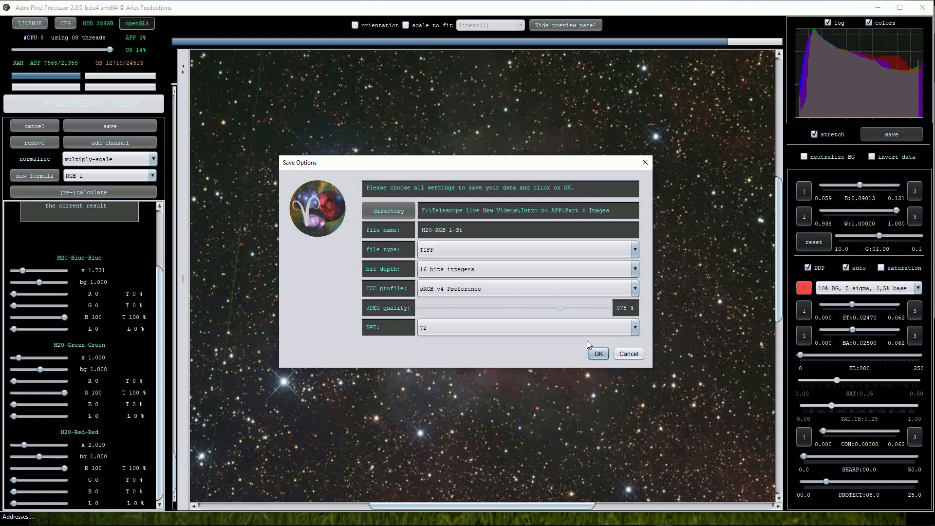
left_click(597, 353)
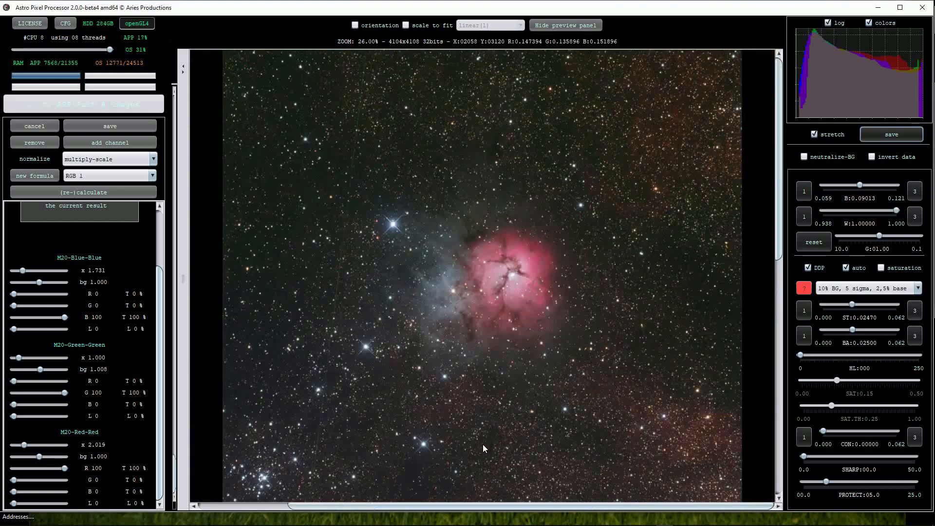
- Cancel Combine RGB and view the saved M20-RGB_1-St.tiff with no stretch (data as is)
left_click(34, 126)
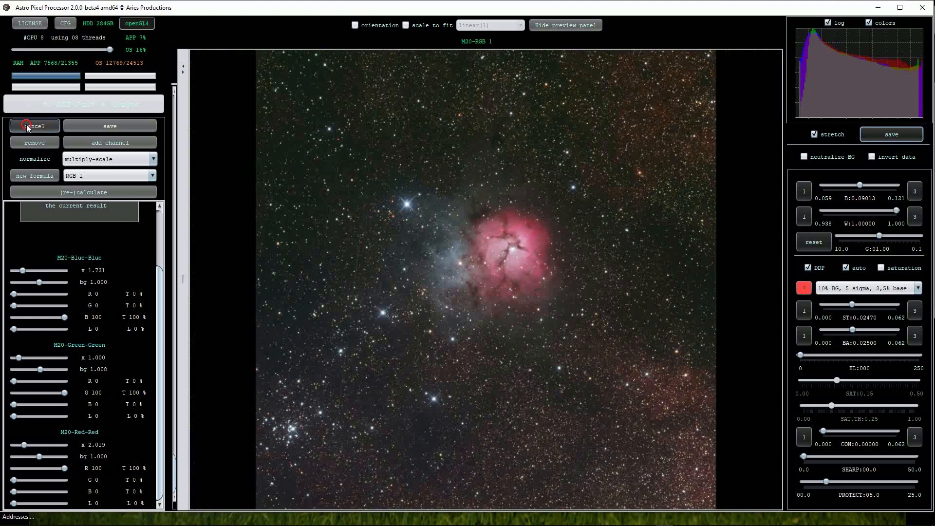
left_click(34, 125)
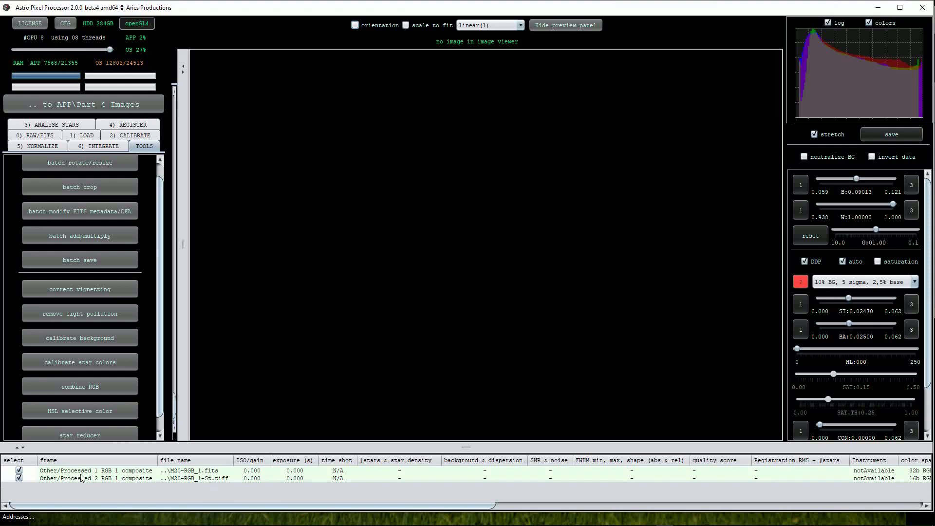
mouse_move(115, 485)
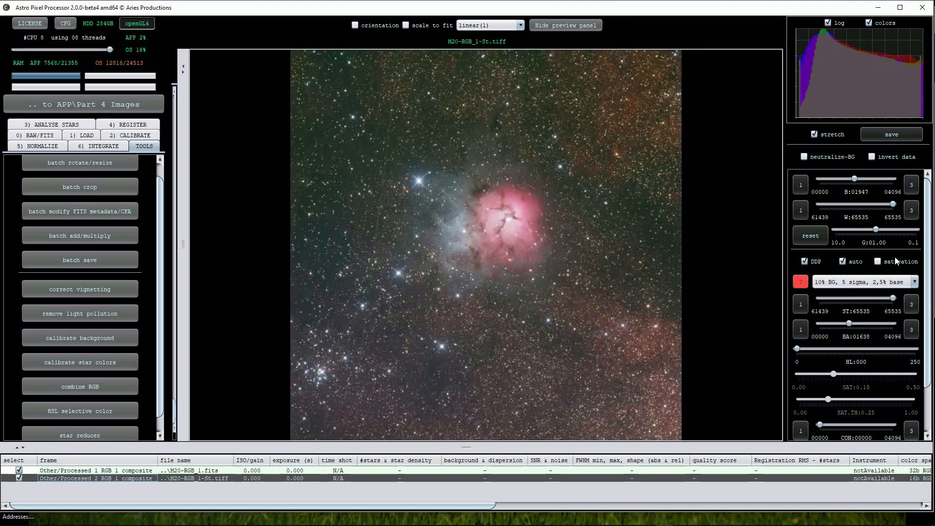
left_click(914, 282)
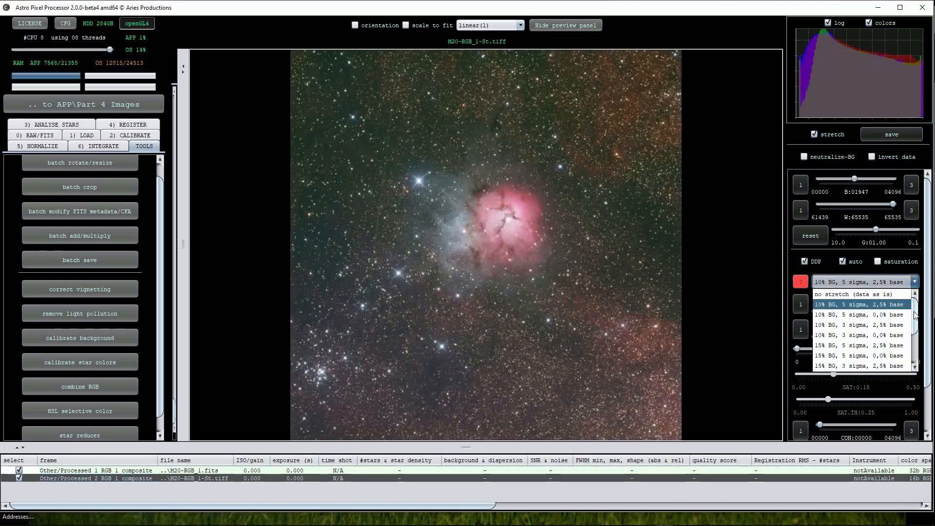
left_click(853, 294)
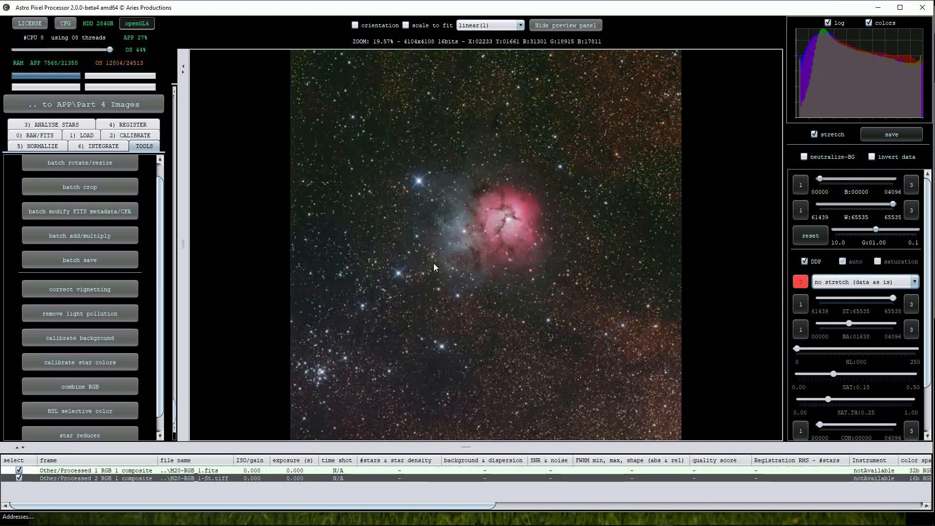
left_click(104, 470)
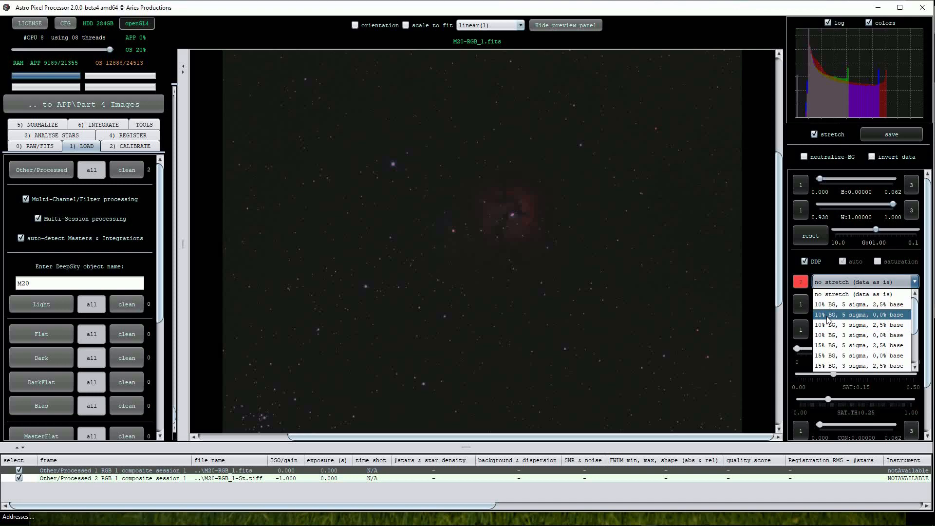
- View M20-RGB_1.fits with the 10% BG, 5 sigma, 0,0% base stretch and bring up file-list actions
left_click(858, 314)
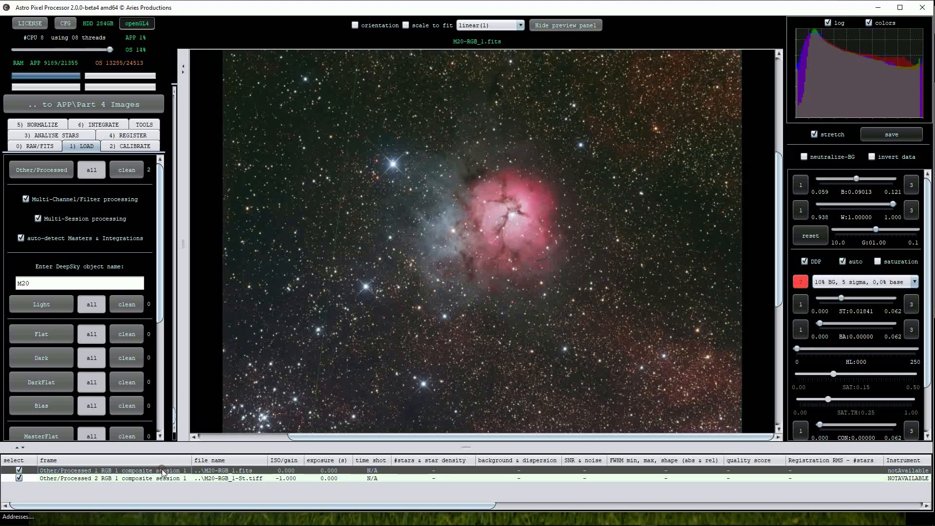
right_click(164, 477)
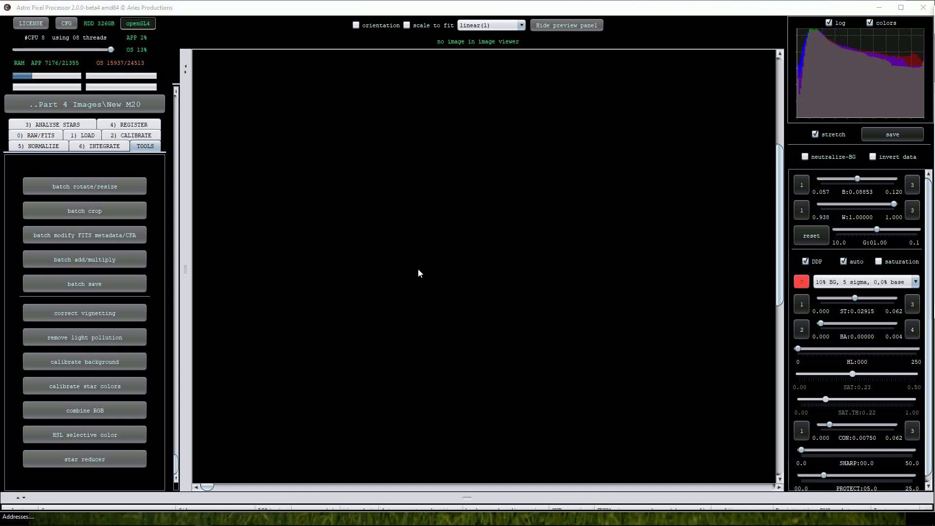
mouse_move(331, 258)
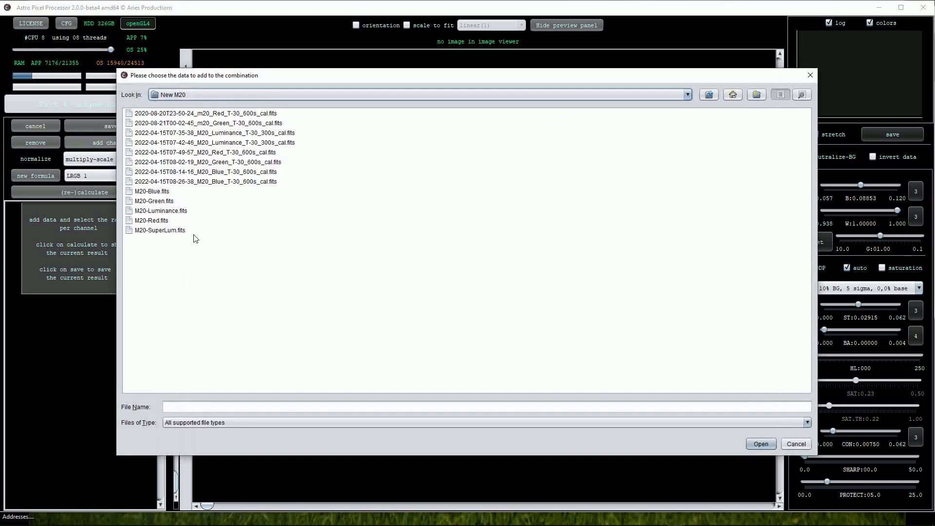
- Load the five M20 .fits files as Blue, Green, Luminance, Red and SuperLum (as Luminance) channels and calculate the LRGB composite
left_click(152, 191)
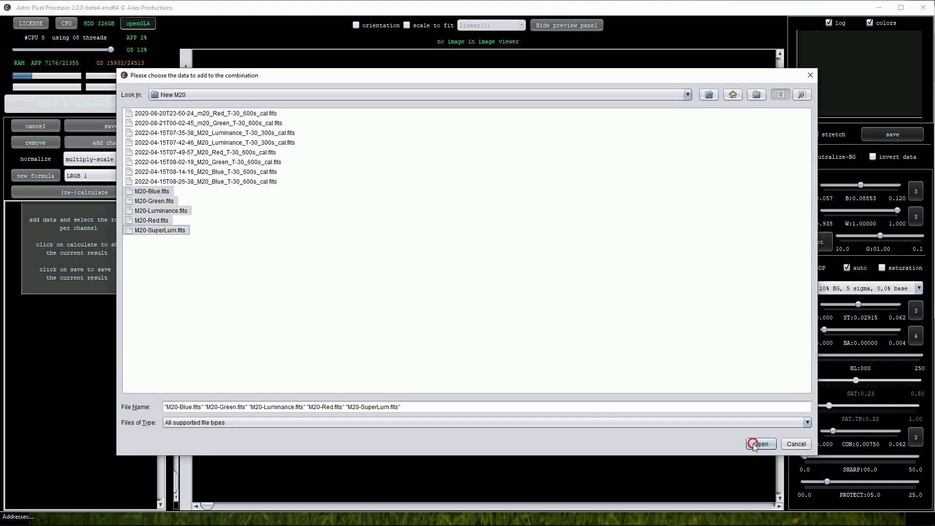
left_click(759, 444)
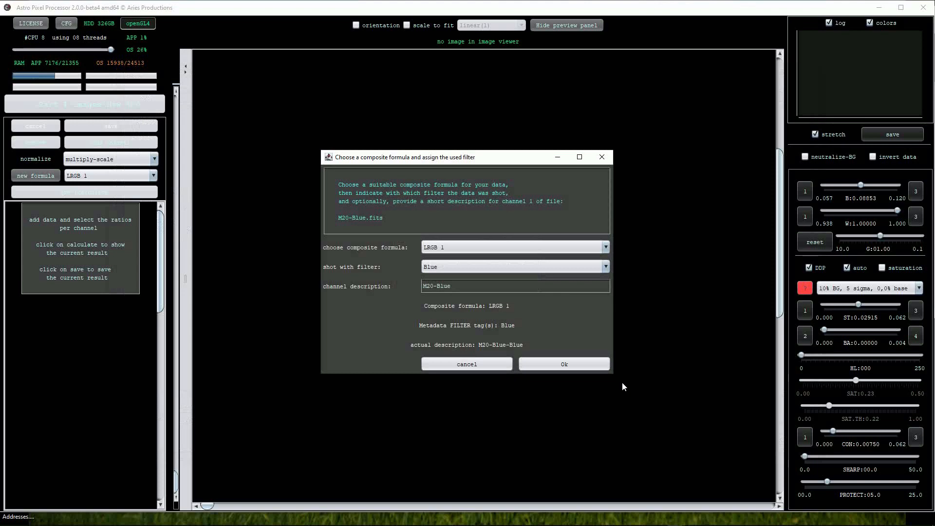
mouse_move(511, 464)
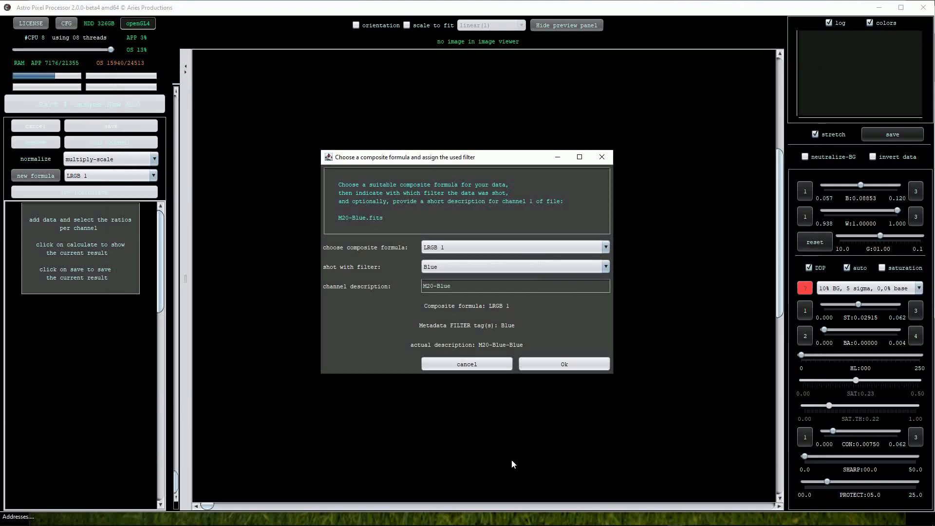
left_click(563, 364)
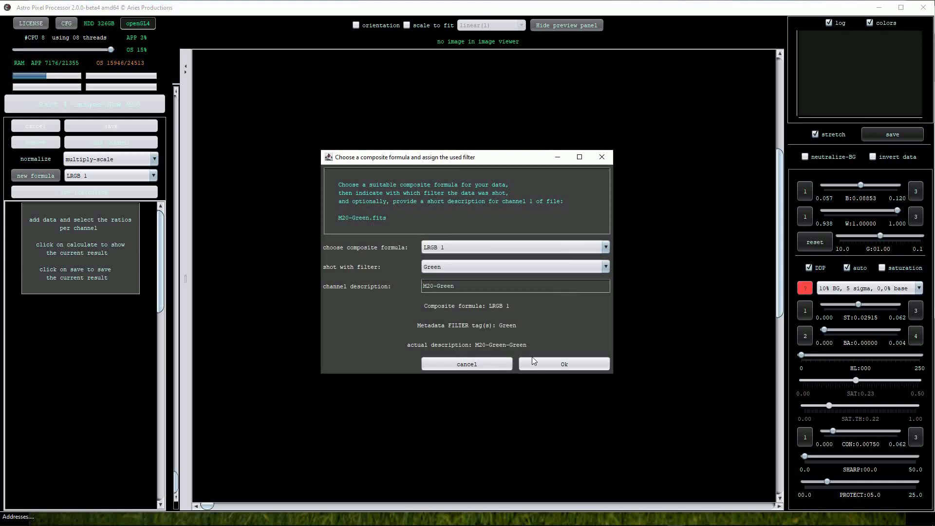
left_click(563, 363)
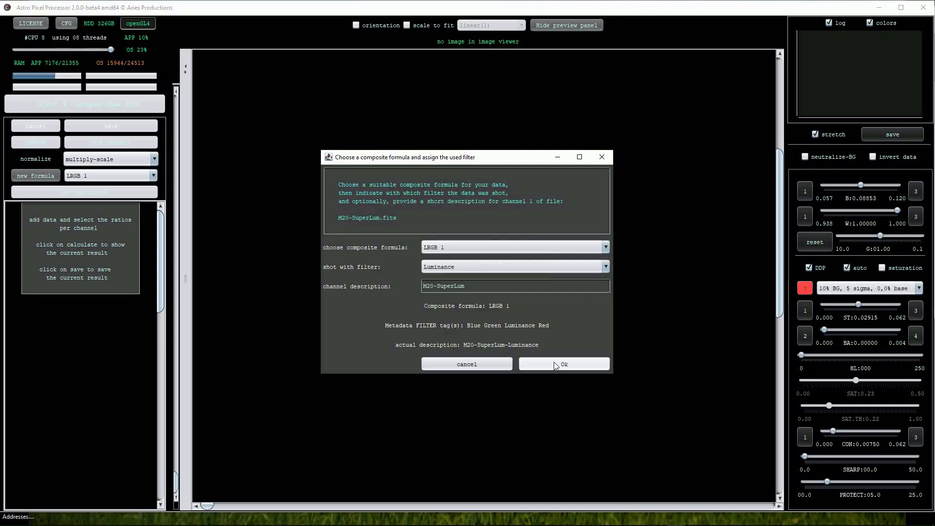
left_click(562, 364)
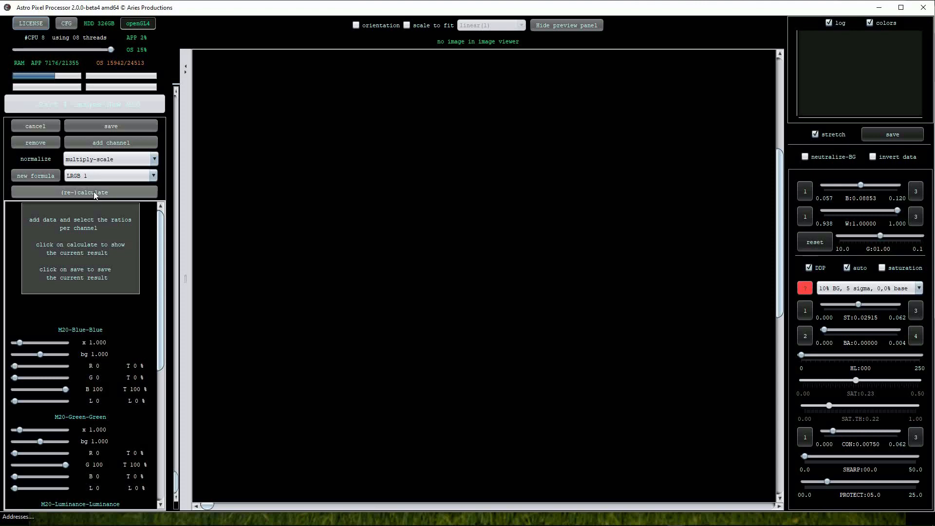
left_click(84, 192)
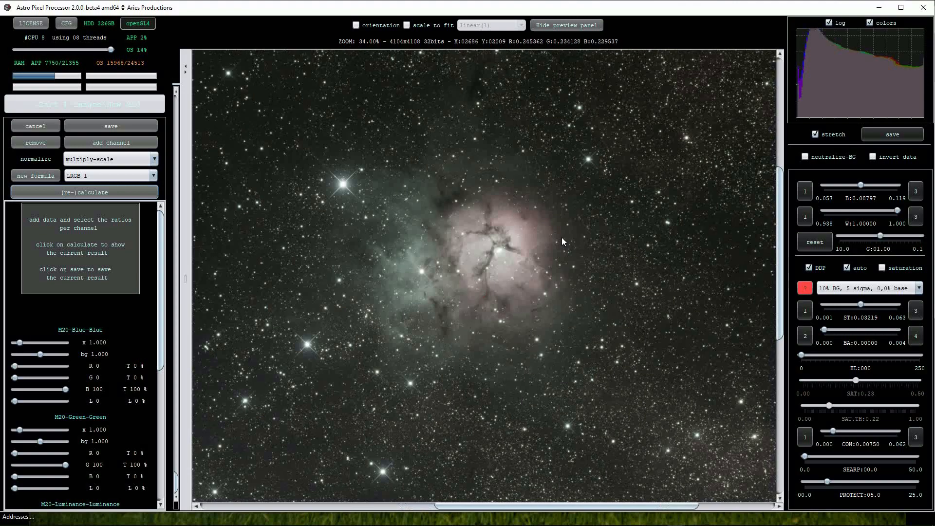
mouse_move(414, 374)
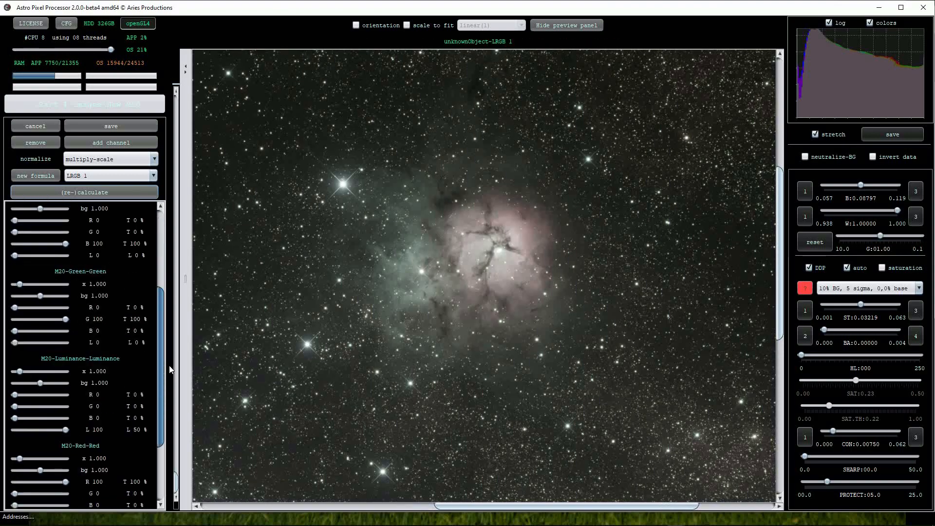
- Scroll the LRGB 1 channel list to reach the M20-Luminance weight slider
scroll("down", 3)
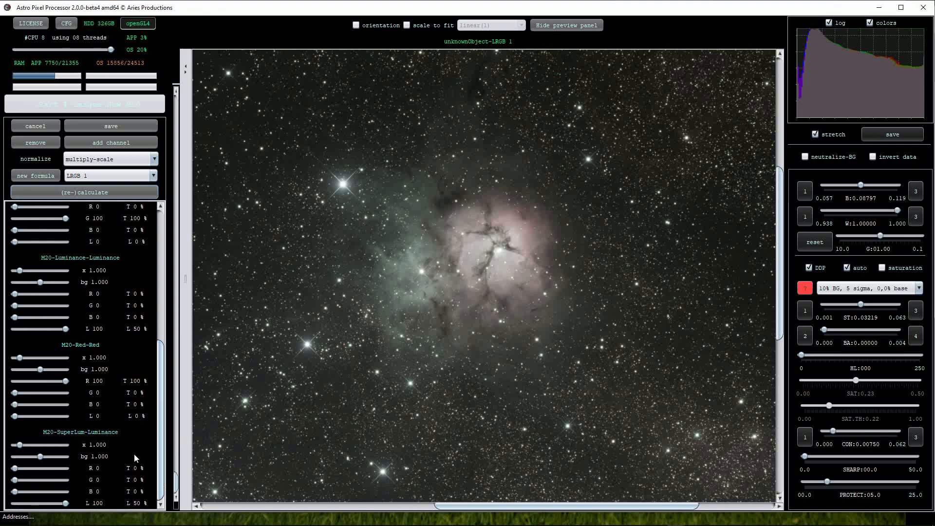
mouse_move(68, 508)
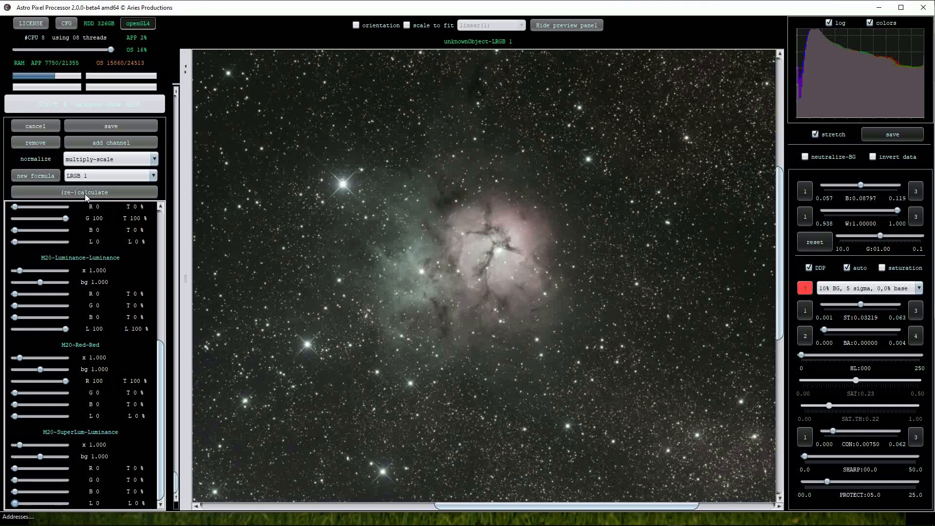
- Recalculate the LRGB composite with luminance taken entirely from SuperLum at 100%
left_click(83, 192)
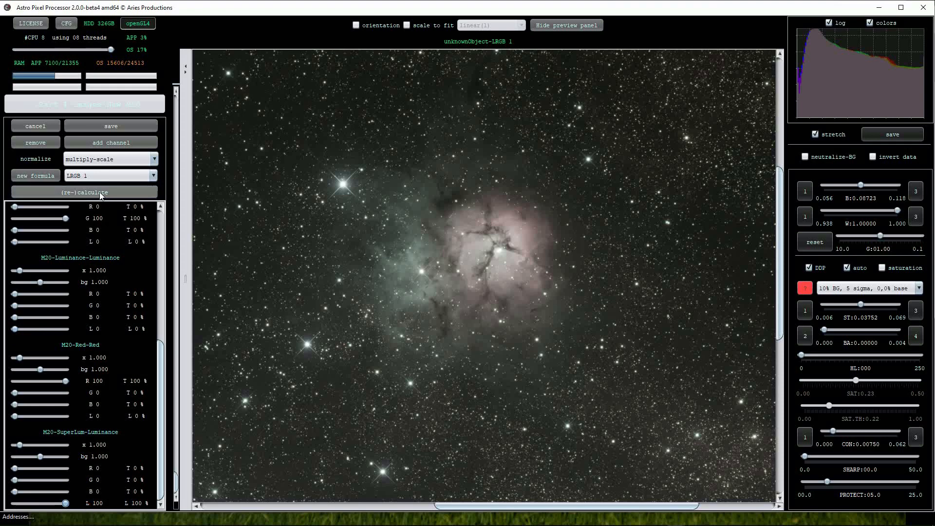
left_click(83, 191)
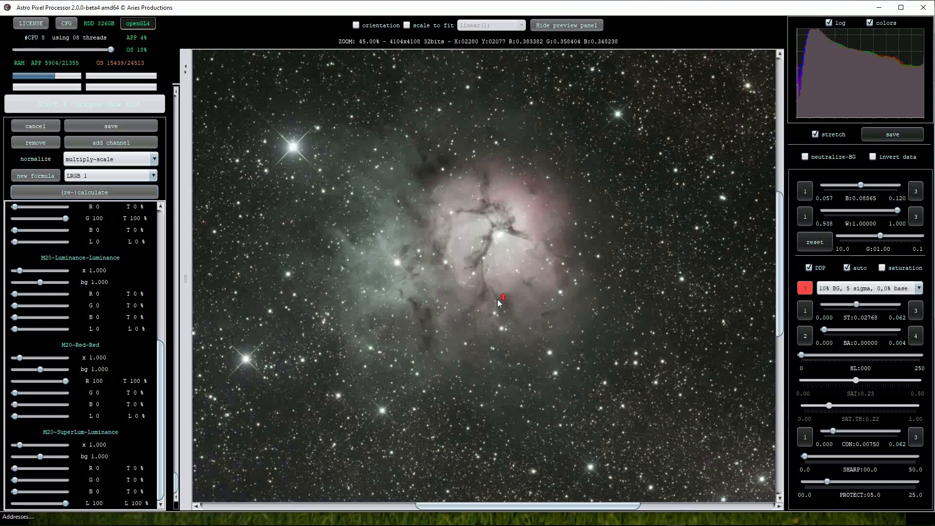
left_click(883, 267)
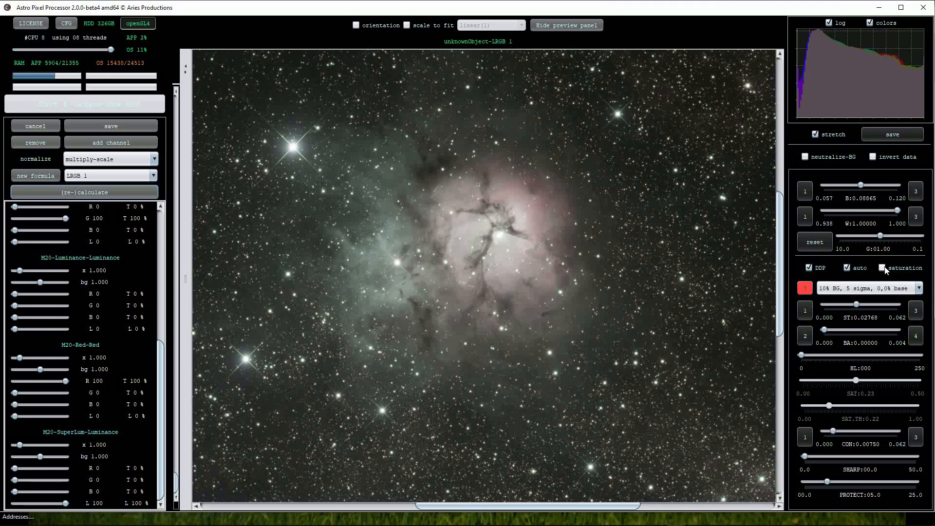
- Enable saturation, set Blue weight 2.500 and Red weight 2.596, and recalculate the composite
left_click(882, 267)
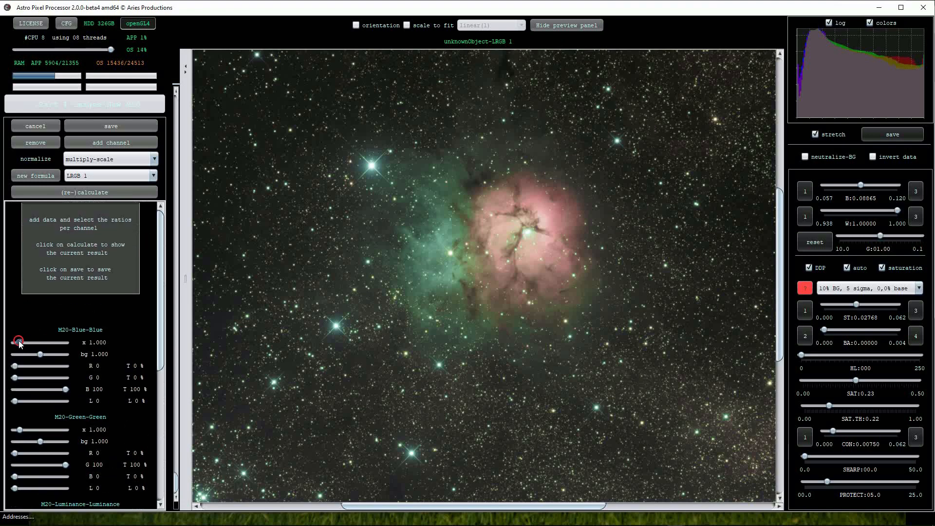
left_click_drag(18, 342, 27, 341)
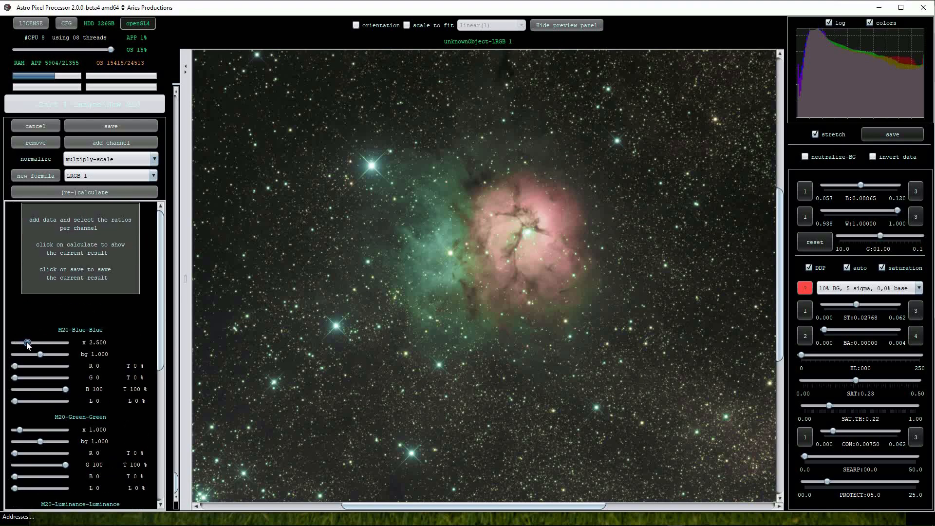
scroll("down", 3)
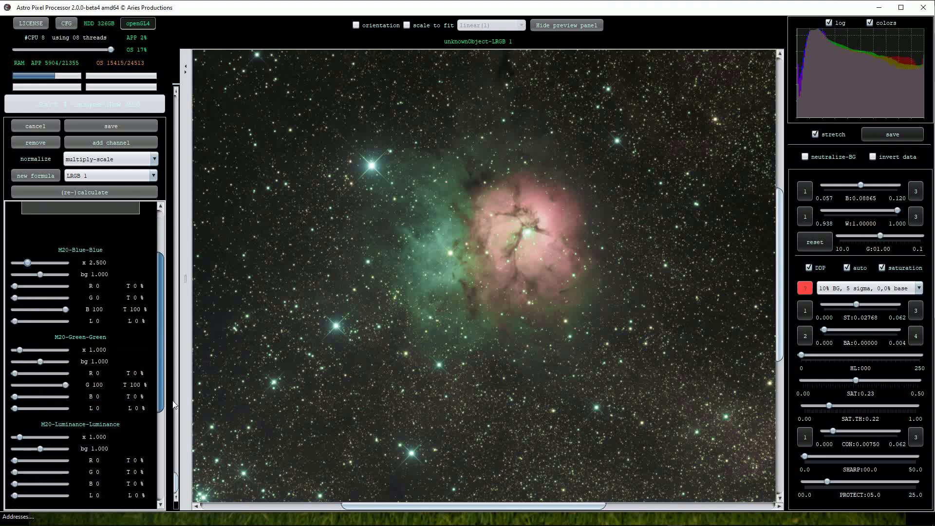
scroll("down", 3)
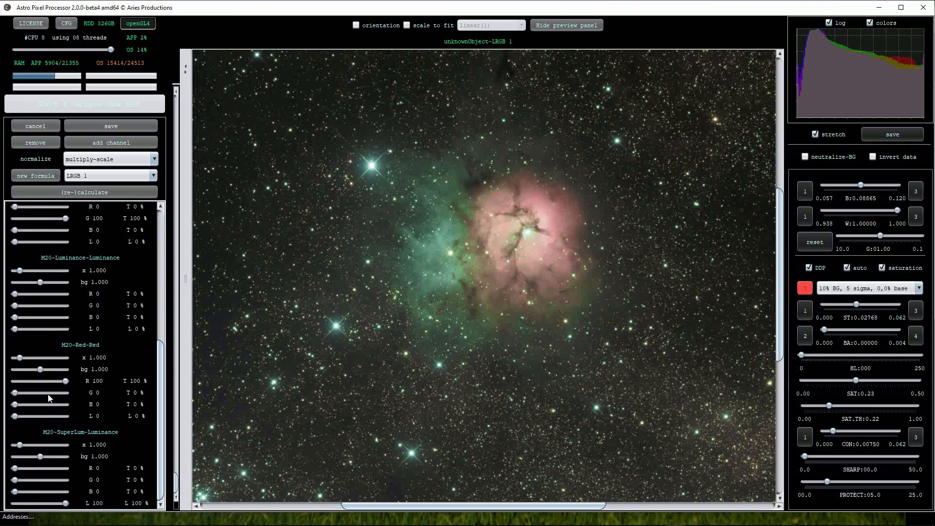
left_click_drag(13, 357, 29, 356)
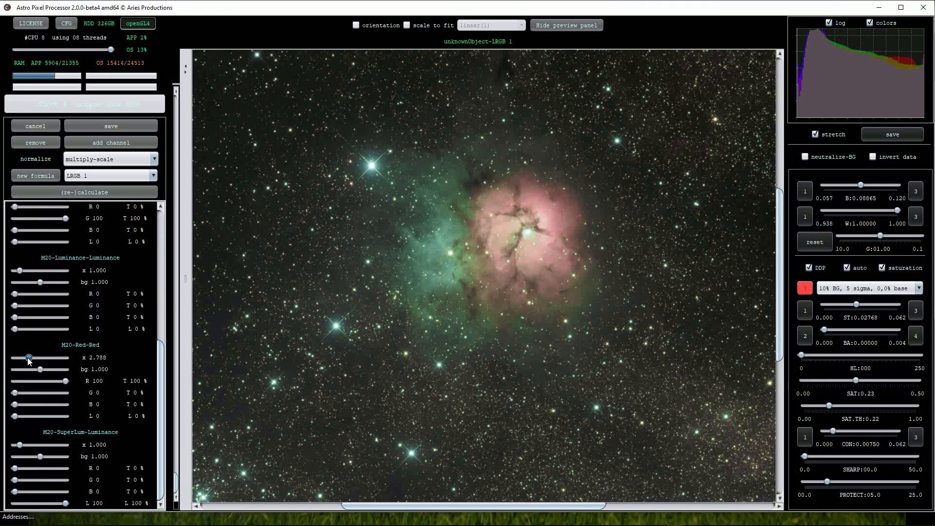
left_click_drag(32, 357, 29, 357)
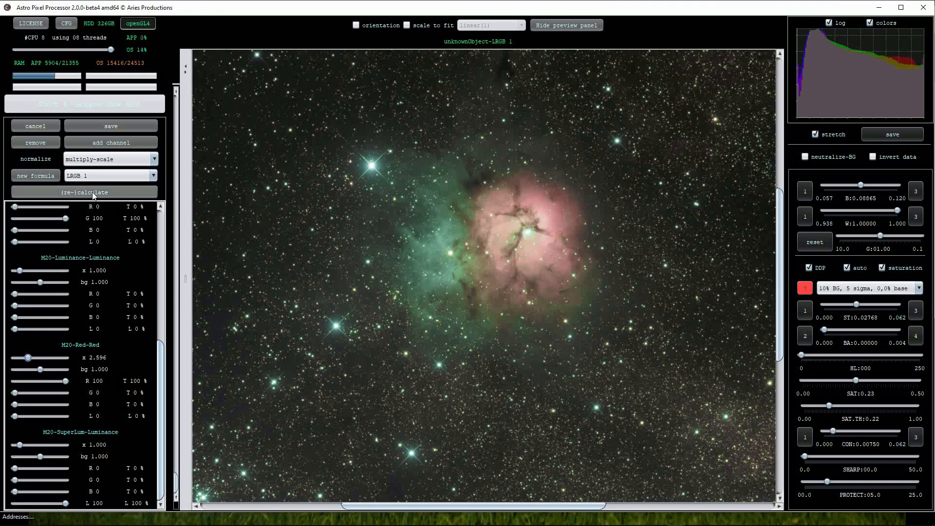
left_click(83, 192)
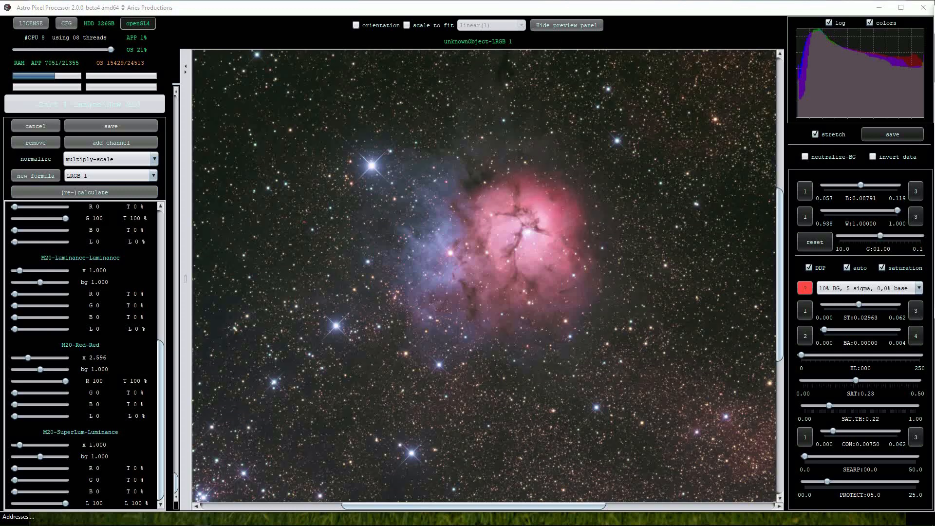
mouse_move(47, 305)
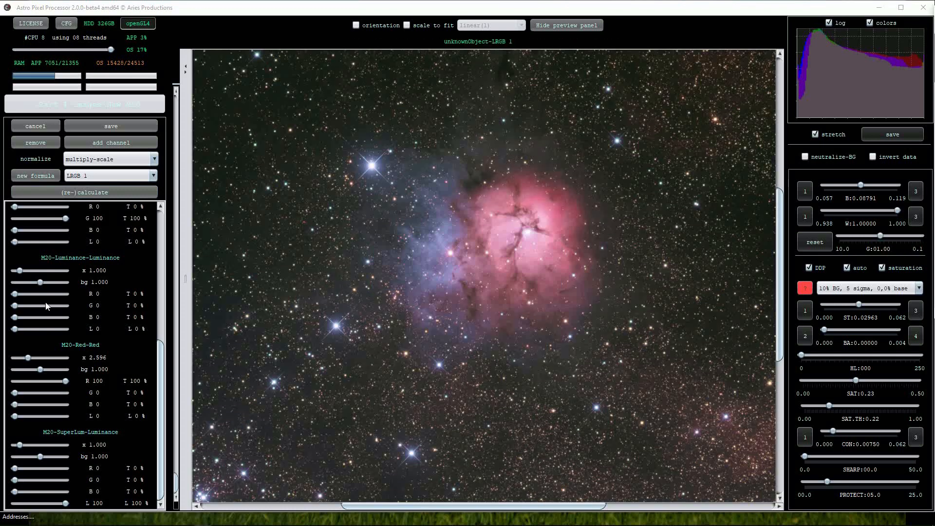
mouse_move(71, 371)
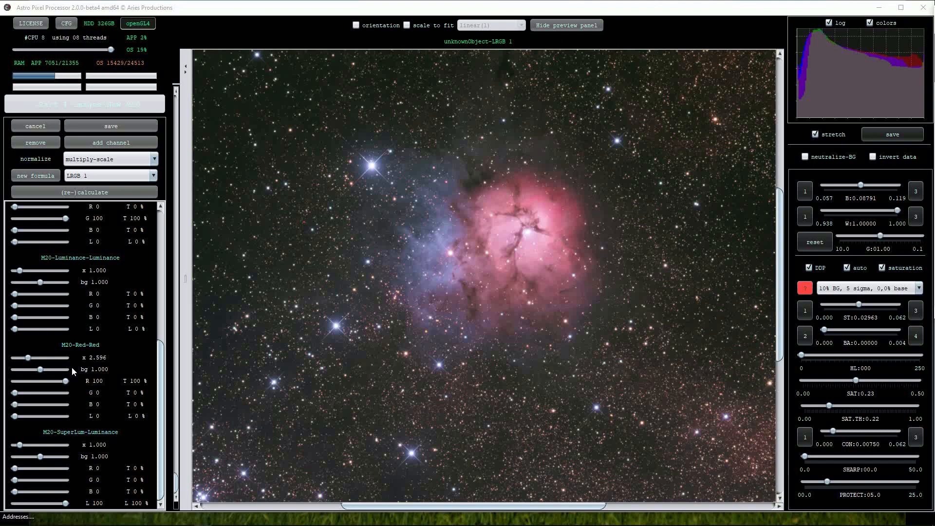
- Raise the Green background to 1.031 and strengthen the DDP stretch with a 0.035 base
scroll("down", 3)
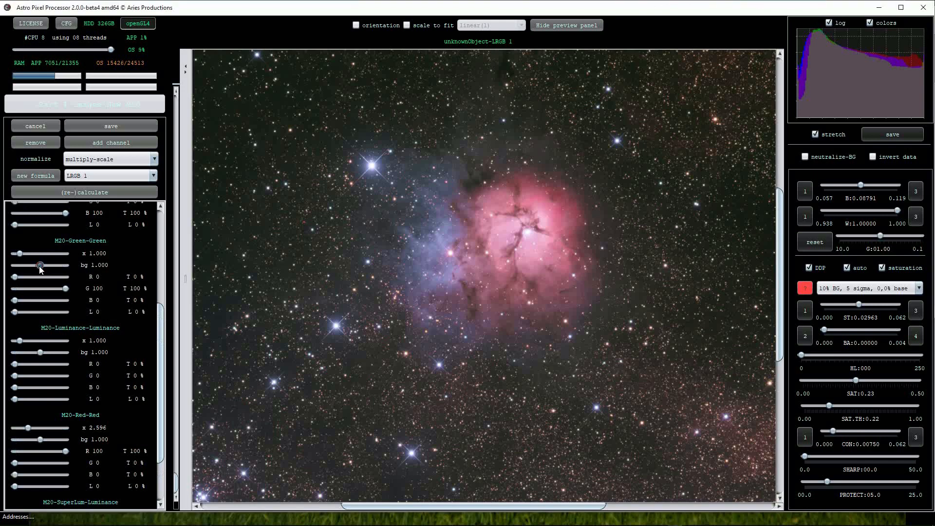
left_click_drag(40, 265, 44, 265)
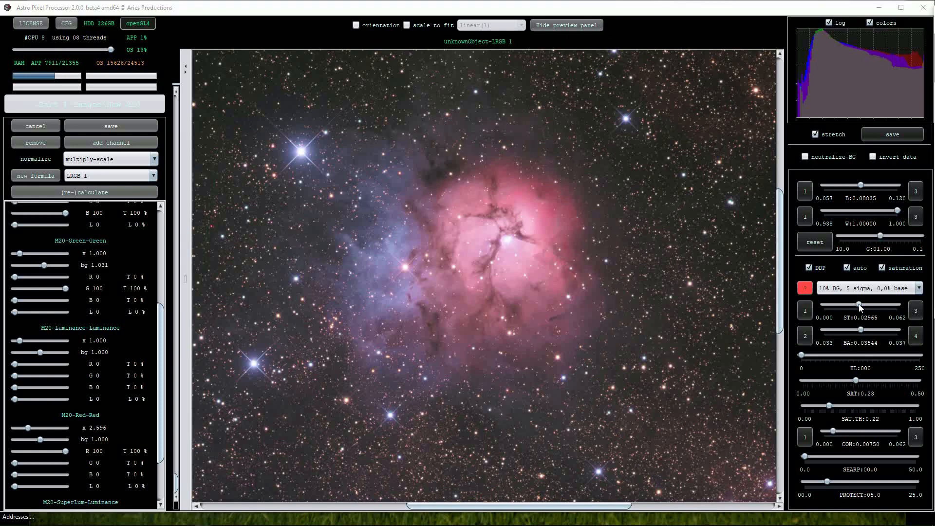
left_click_drag(859, 305, 849, 305)
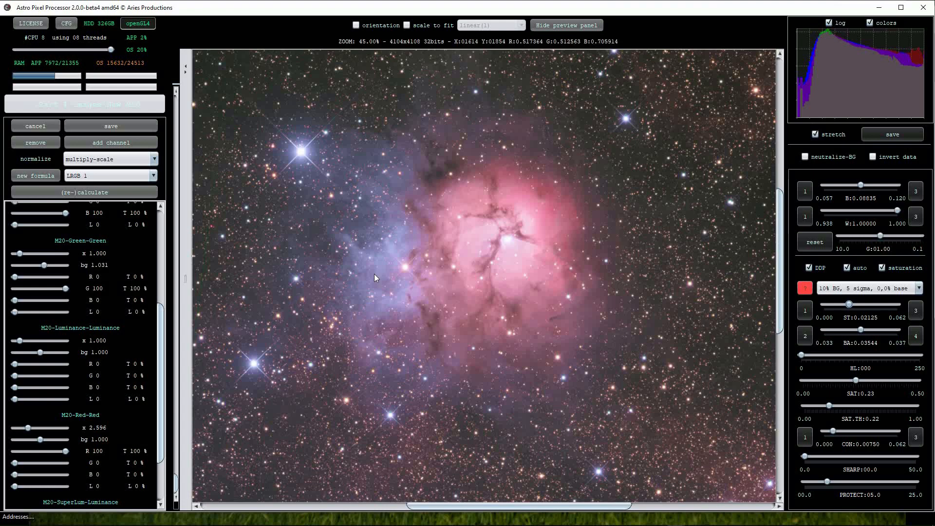
left_click_drag(850, 304, 855, 304)
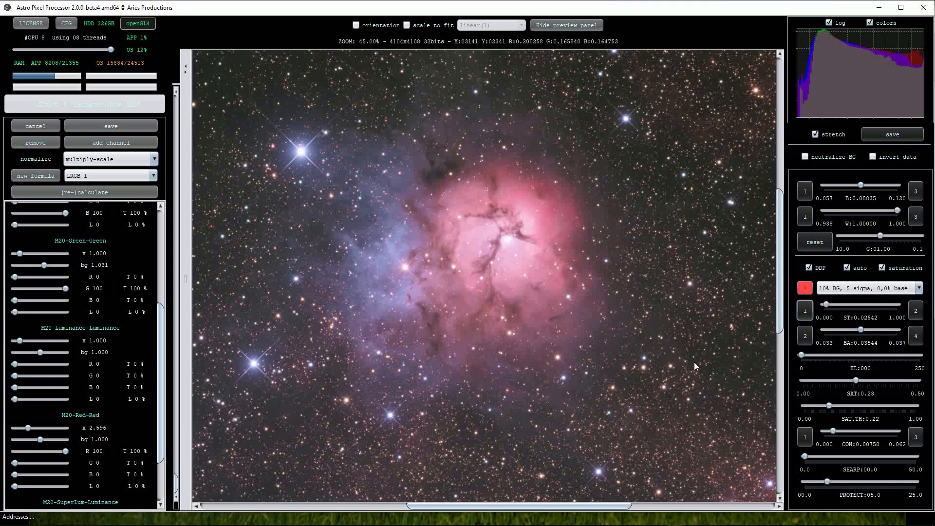
mouse_move(643, 290)
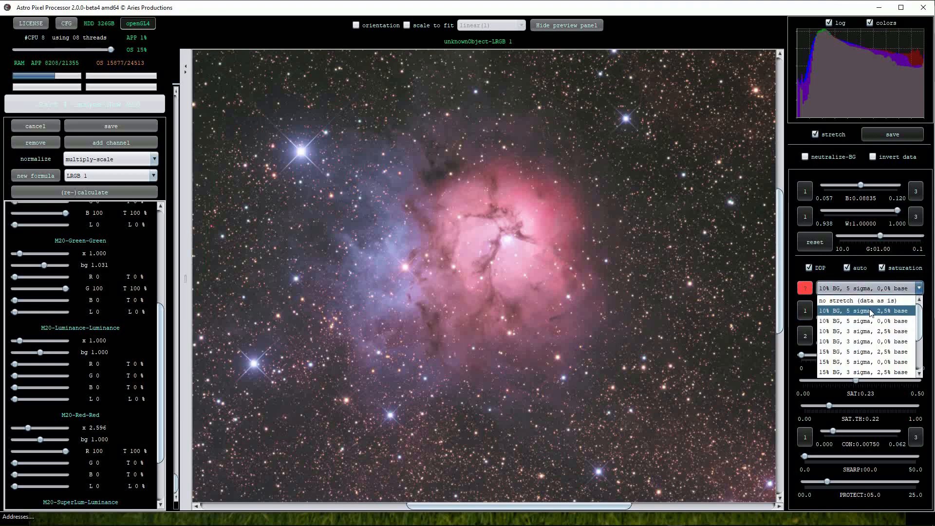
- Apply the '10% BG, 5 sigma, 2,5% base' DDP preset and show the preview filter instructions
left_click(861, 310)
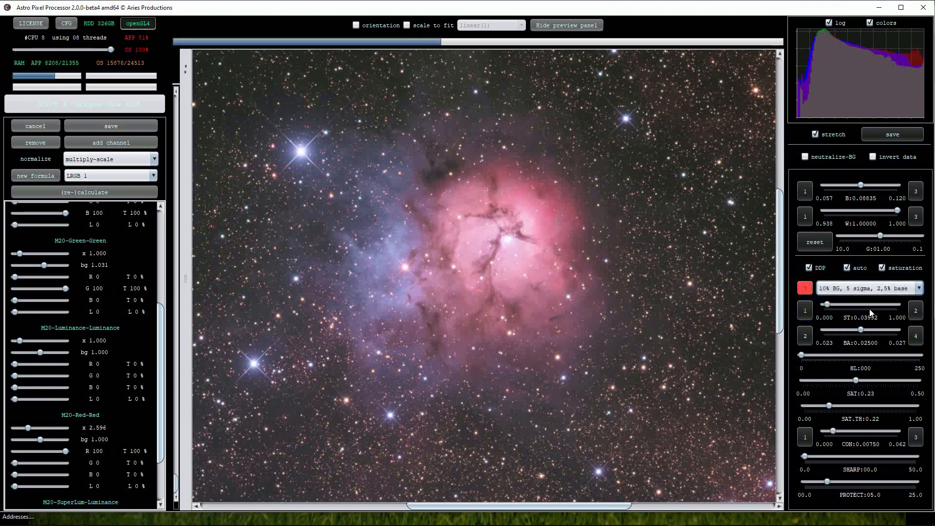
left_click(804, 288)
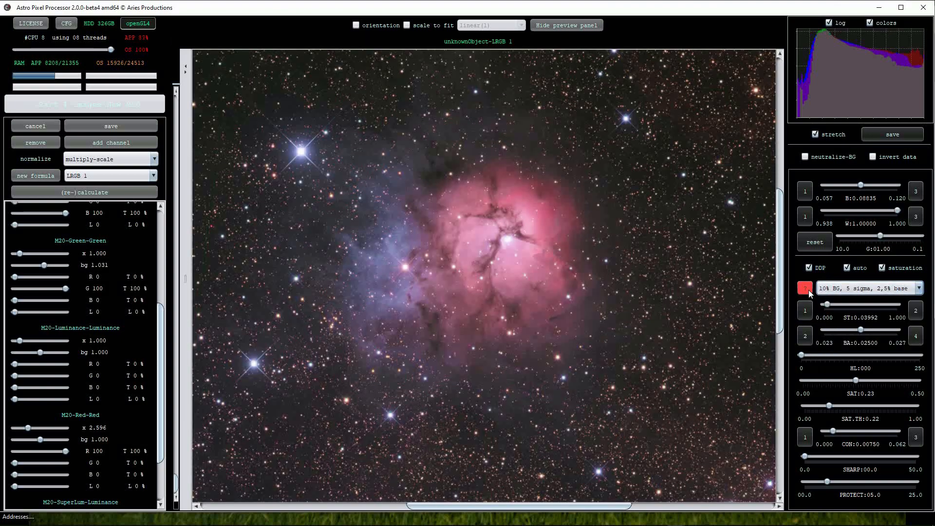
left_click(804, 288)
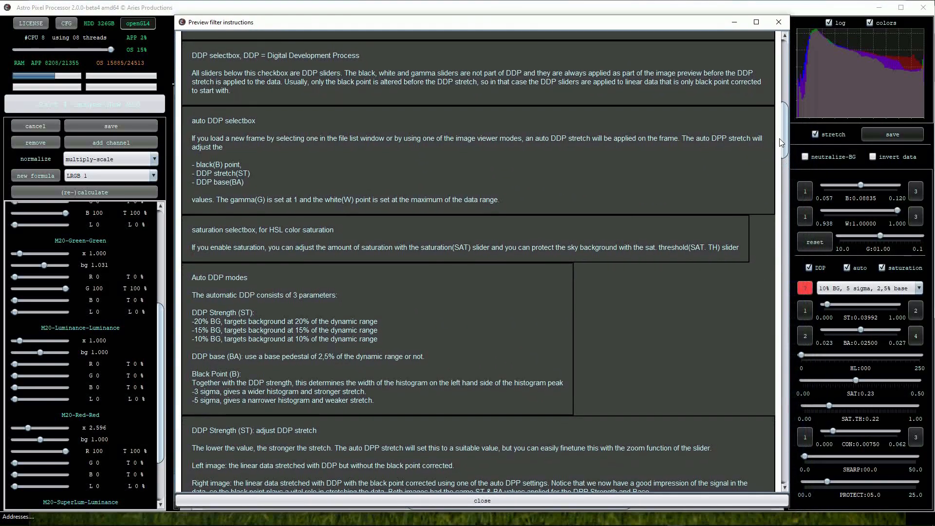
- Scroll through the Preview filter instructions to read about the DDP stretch settings
scroll("down", 3)
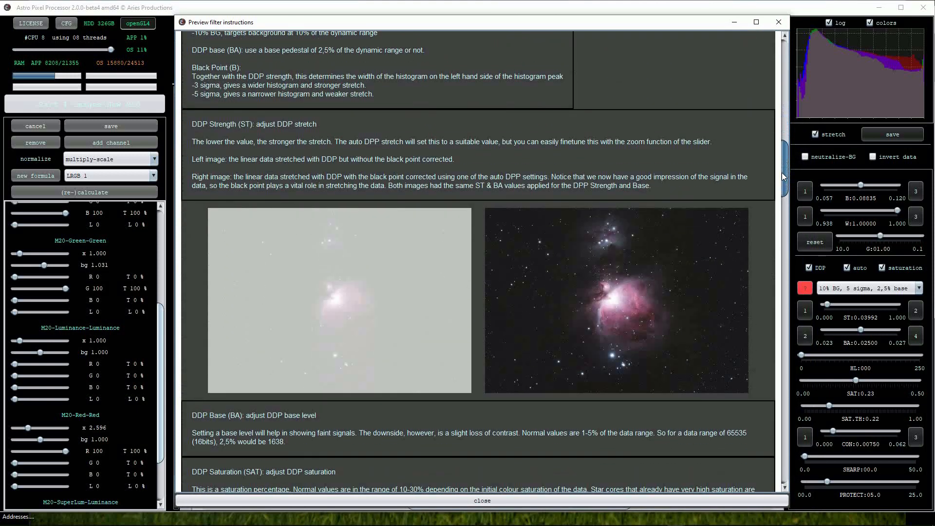
scroll("down", 3)
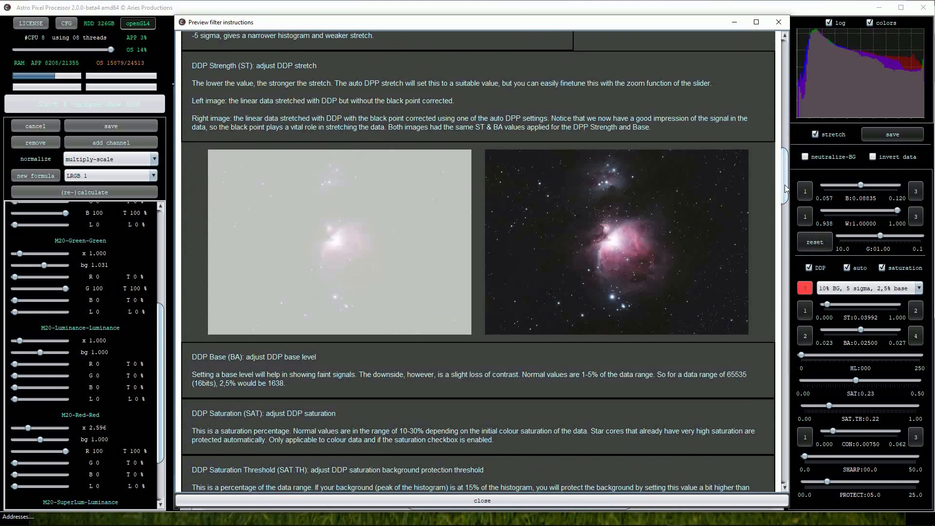
scroll("down", 3)
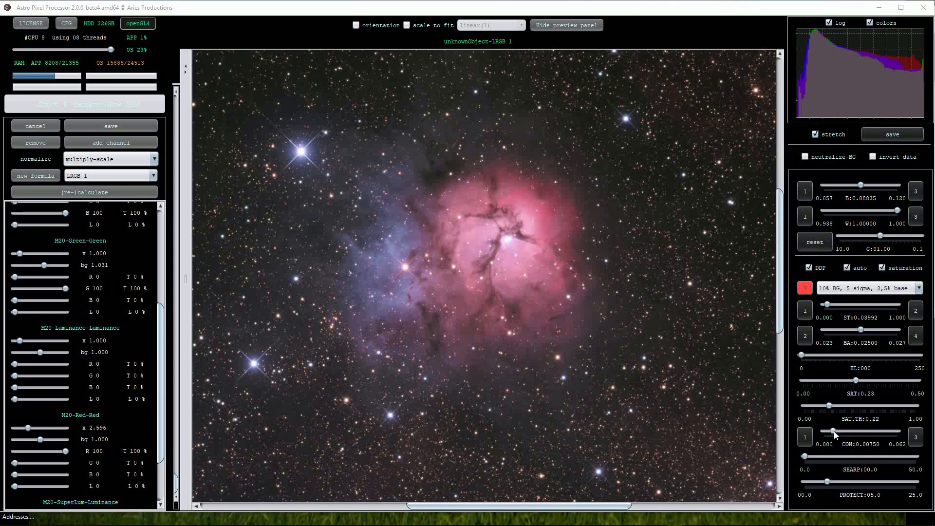
- Raise the CON contrast slider to 0.03042, then settle it at 0.01375
left_click_drag(834, 432, 860, 432)
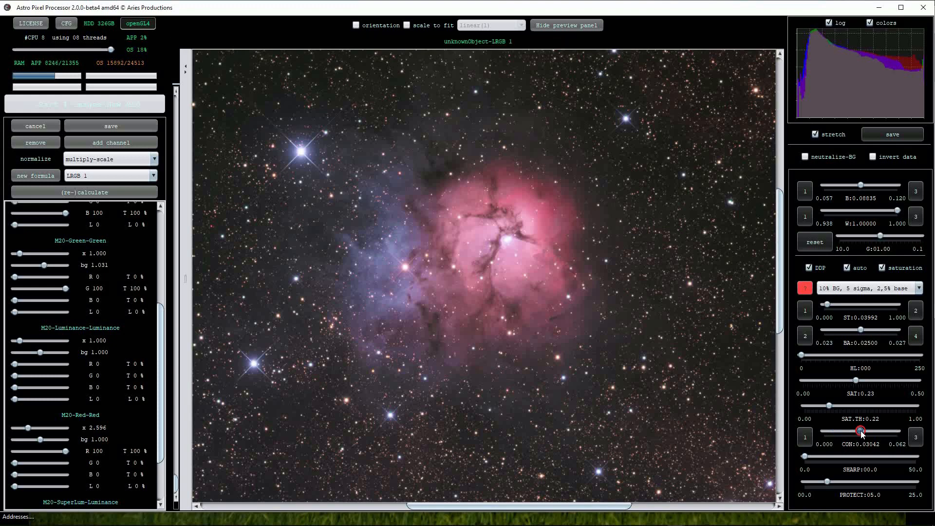
left_click_drag(861, 431, 860, 431)
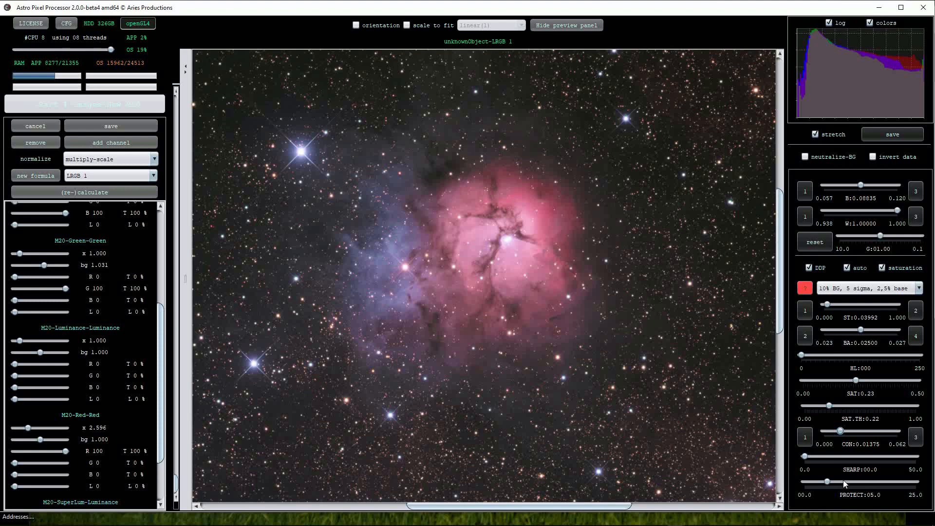
mouse_move(853, 470)
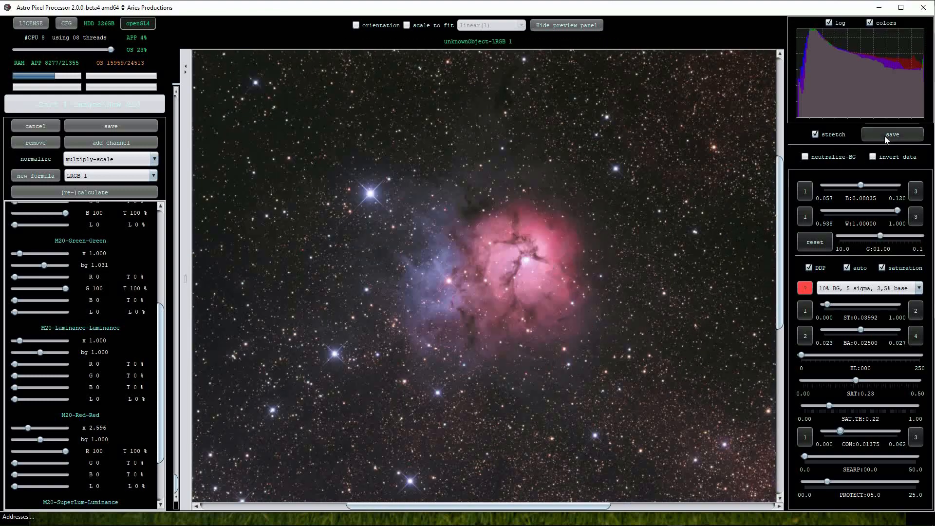
- Save the stretched, colour-balanced Trifid LRGB composite from the preview filter panel
left_click(892, 133)
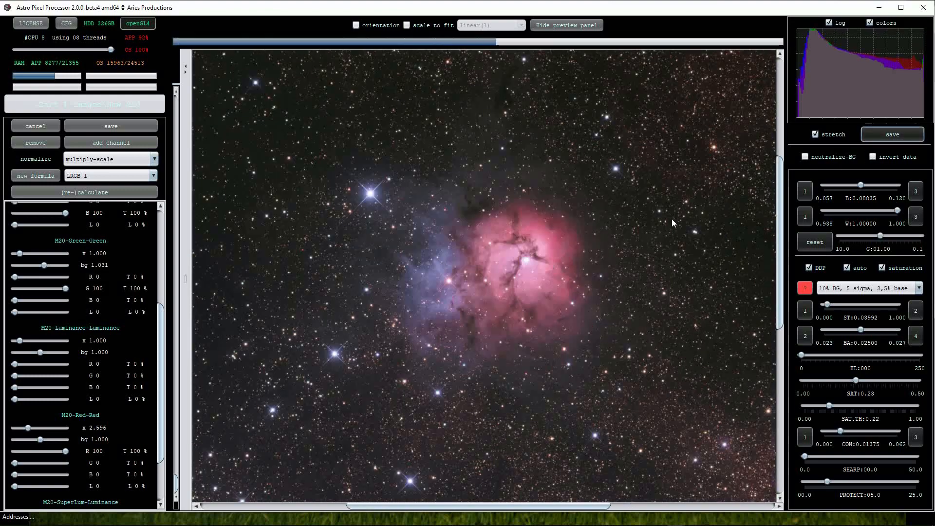